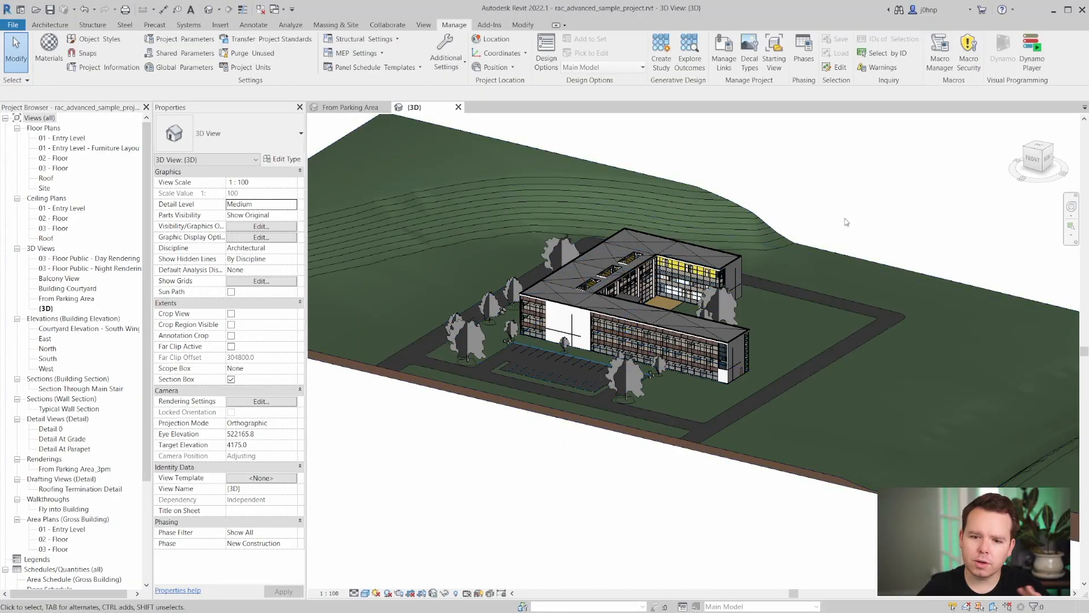
pyautogui.moveTo(868, 224)
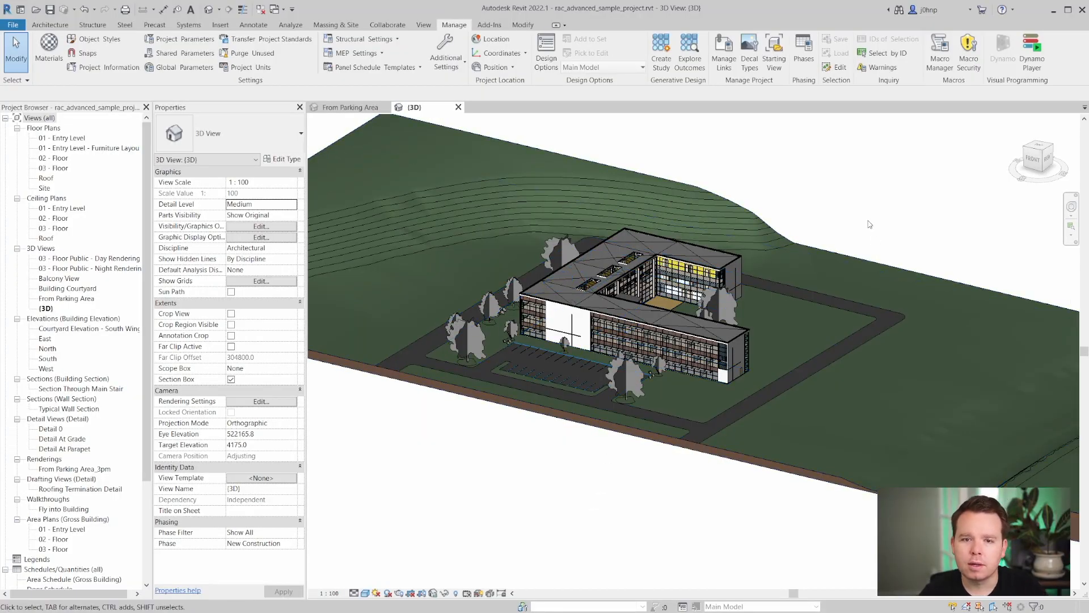
pyautogui.moveTo(833, 238)
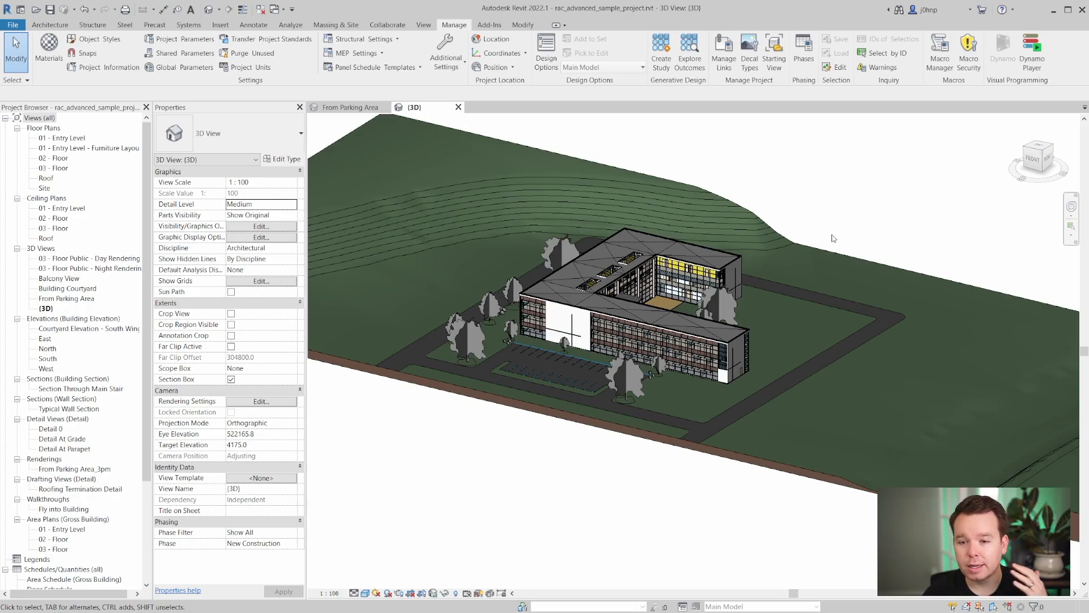
pyautogui.moveTo(554, 478)
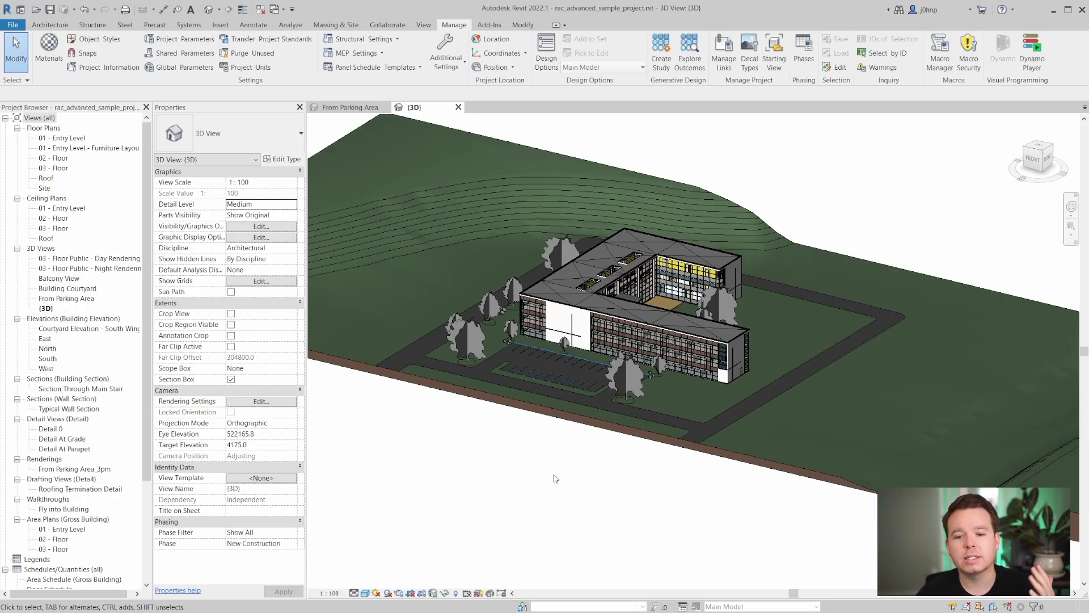
pyautogui.moveTo(544, 462)
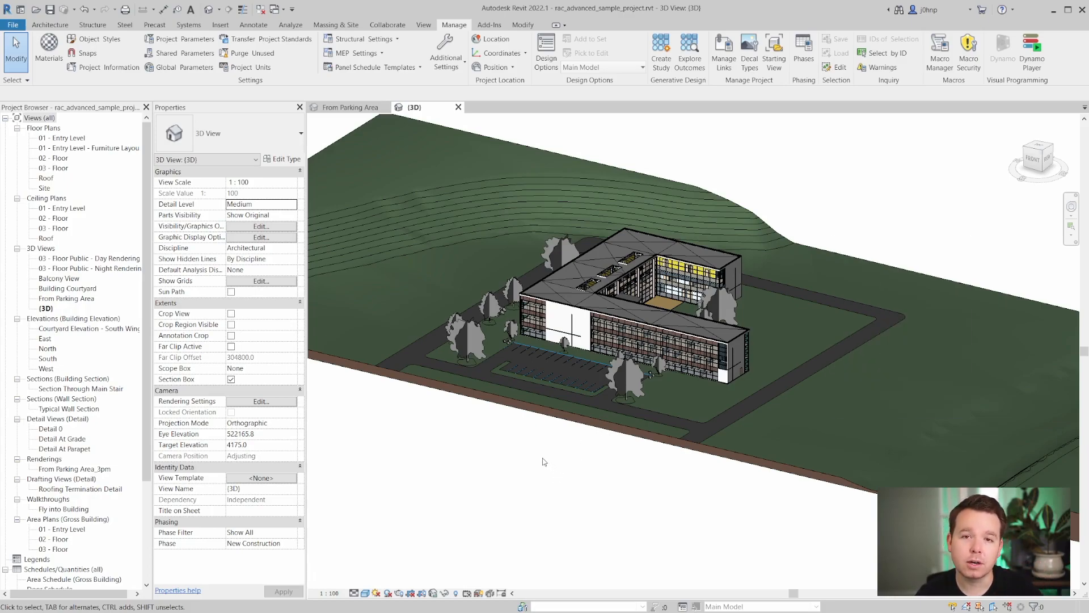
pyautogui.moveTo(476, 441)
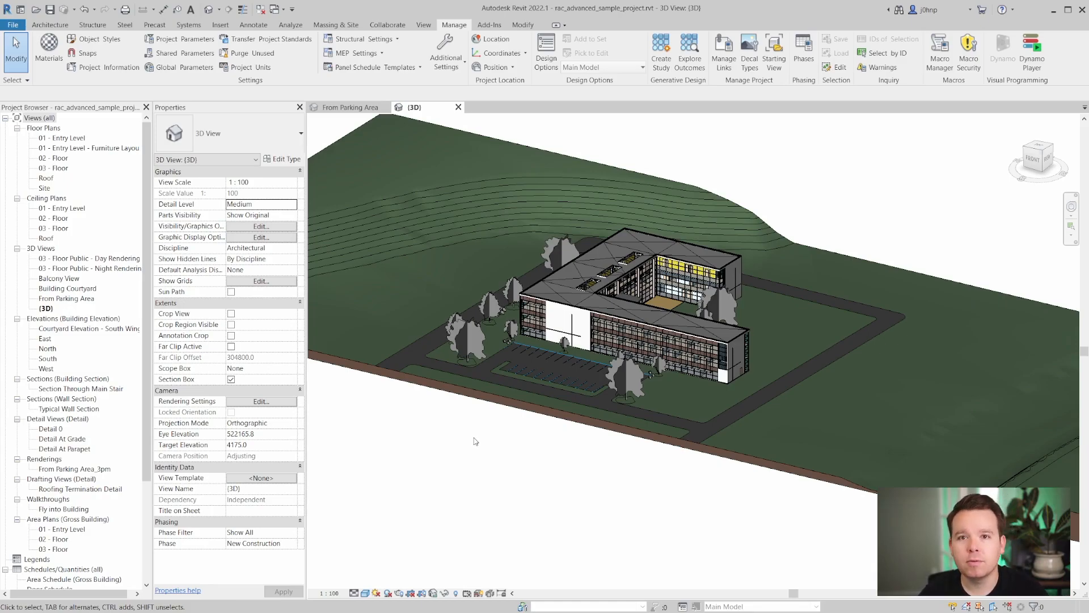
pyautogui.moveTo(439, 435)
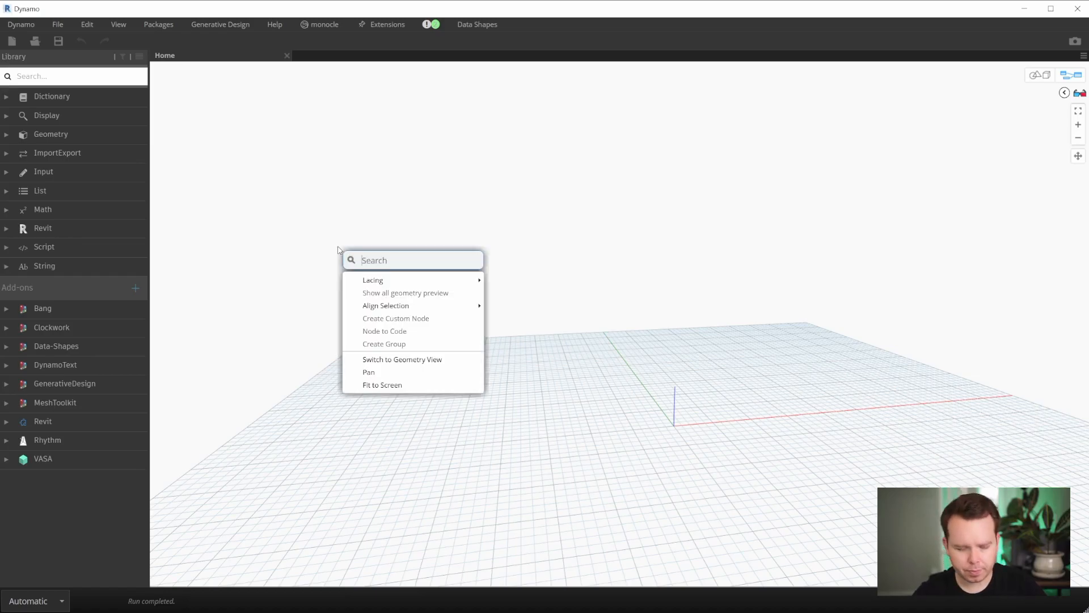
# Step: Place a Walls Categories node with All Elements of Category beside it, wired together
pyautogui.write('categoi')
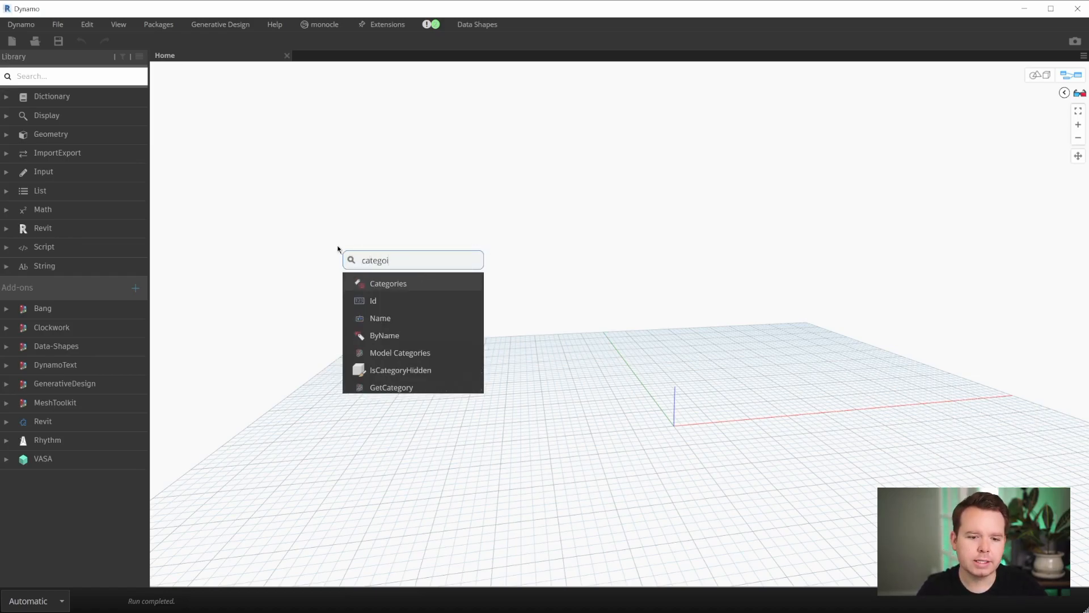
pyautogui.click(388, 283)
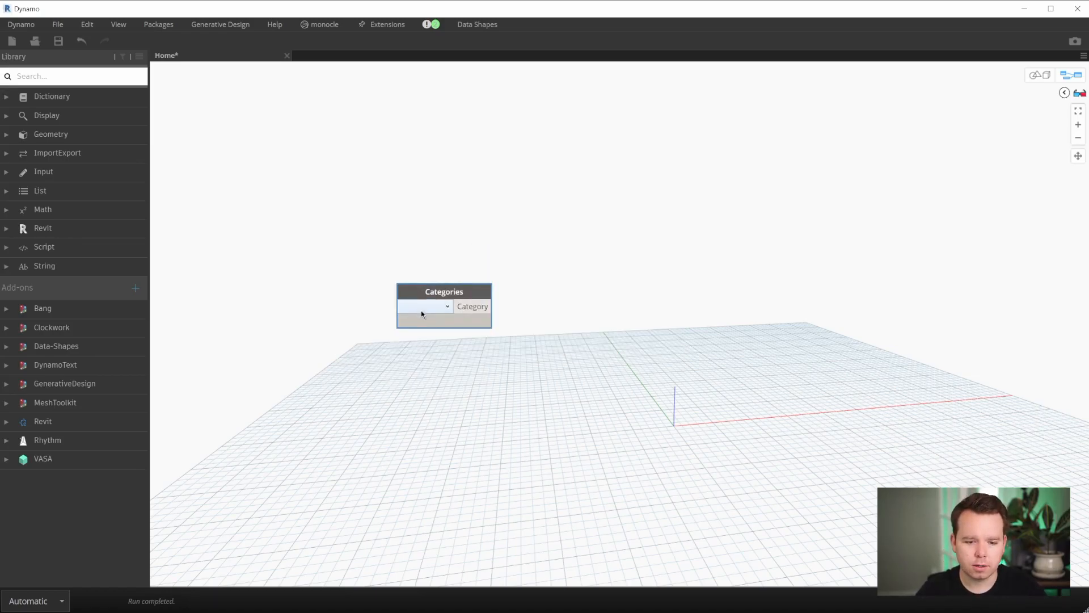
pyautogui.click(424, 306)
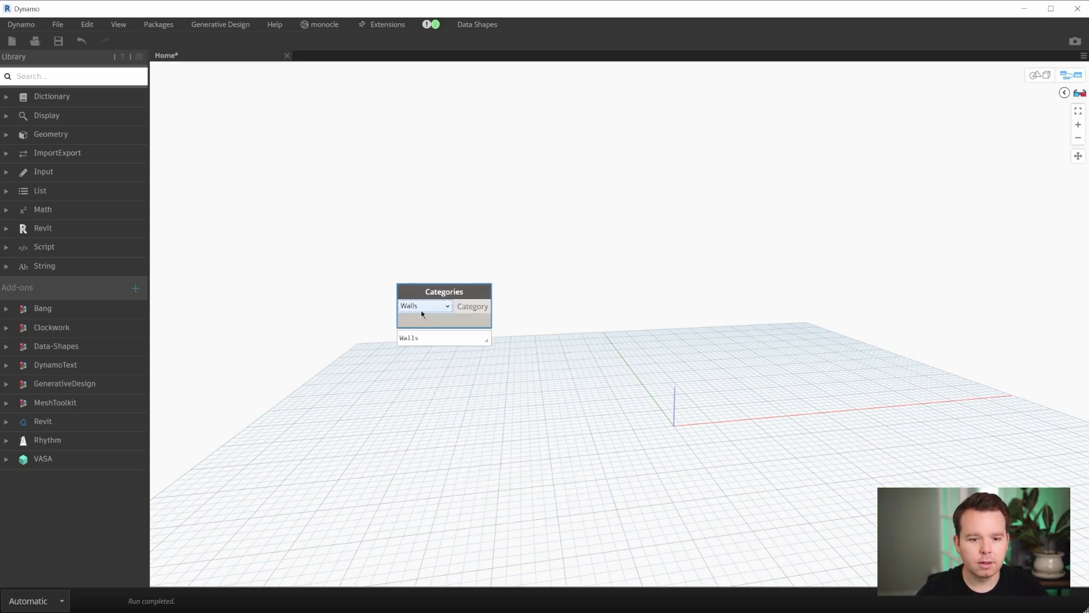
pyautogui.write('al')
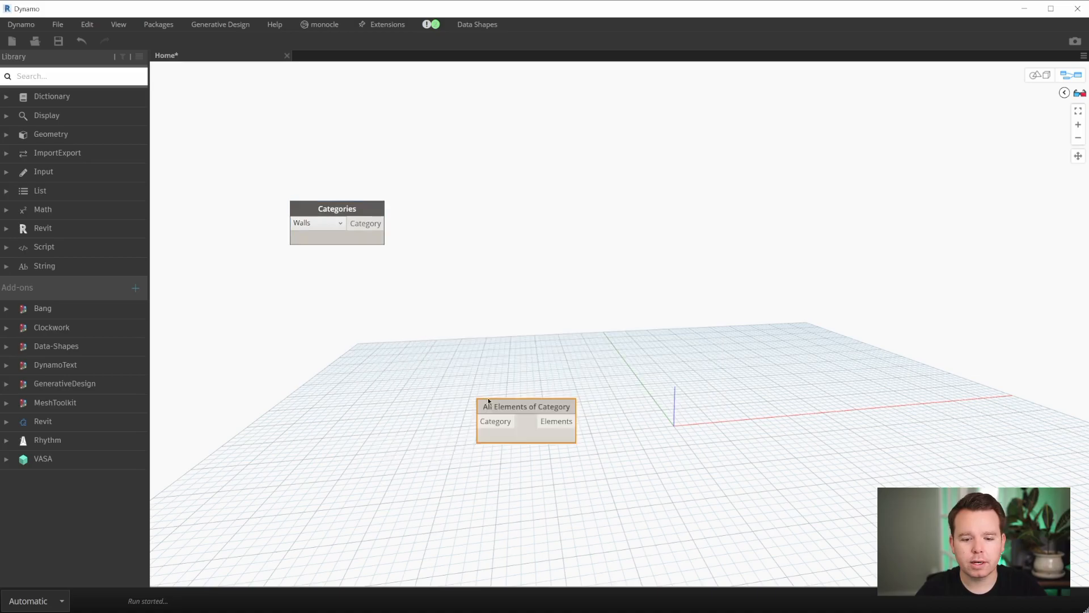
pyautogui.moveTo(525, 406); pyautogui.dragTo(476, 230)
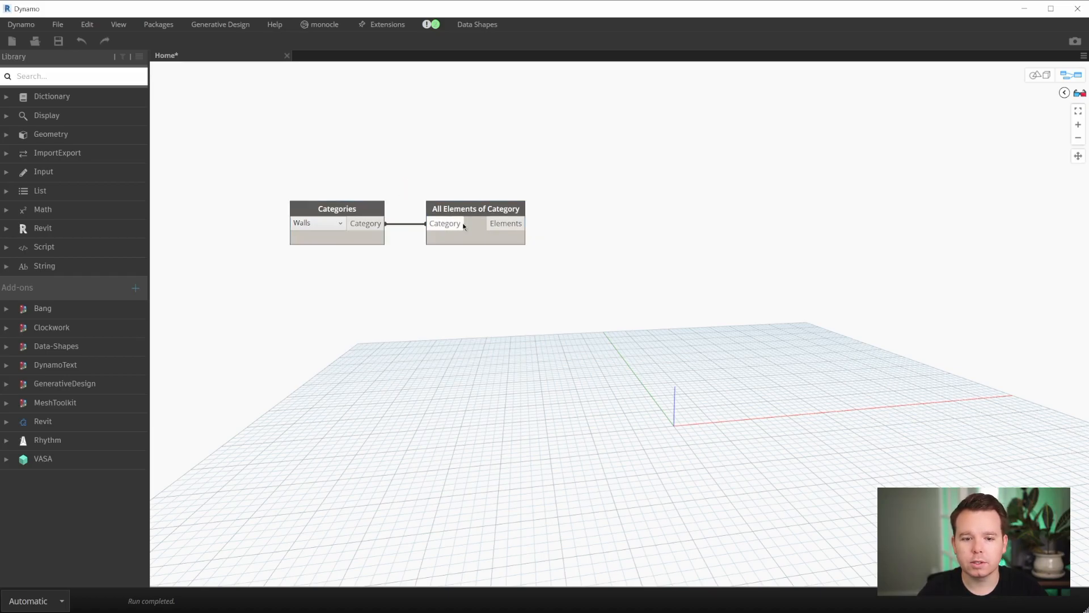
# Step: Add a List.FirstItem node on the wall elements, returning wall 139854
pyautogui.rightClick(568, 278)
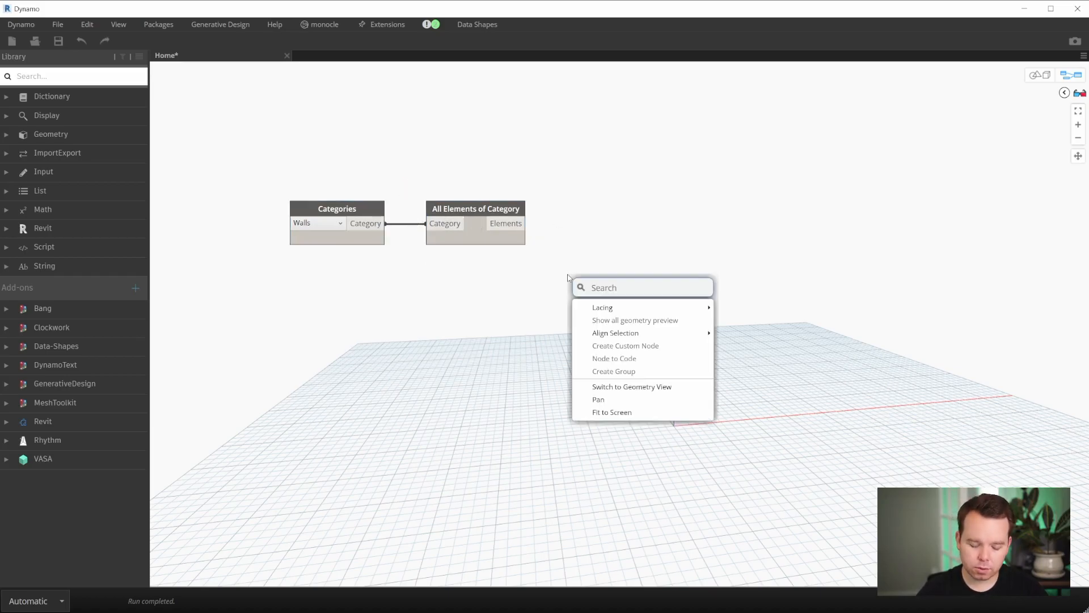
pyautogui.write('first')
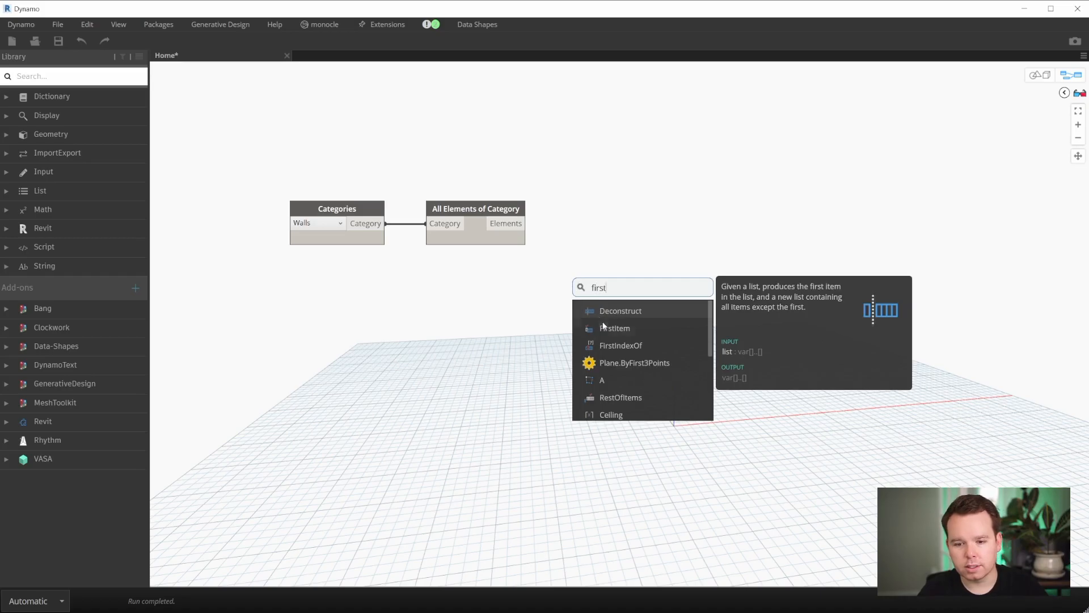
pyautogui.click(614, 327)
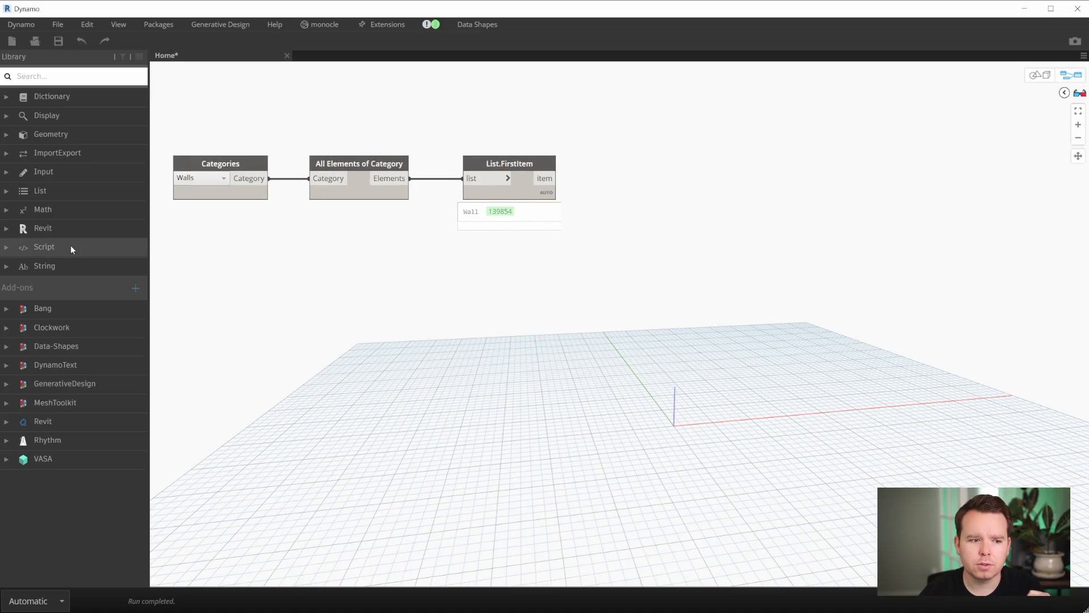
# Step: Place Element.Parameters from Revit > Elements > Element and feed it the first wall
pyautogui.click(42, 228)
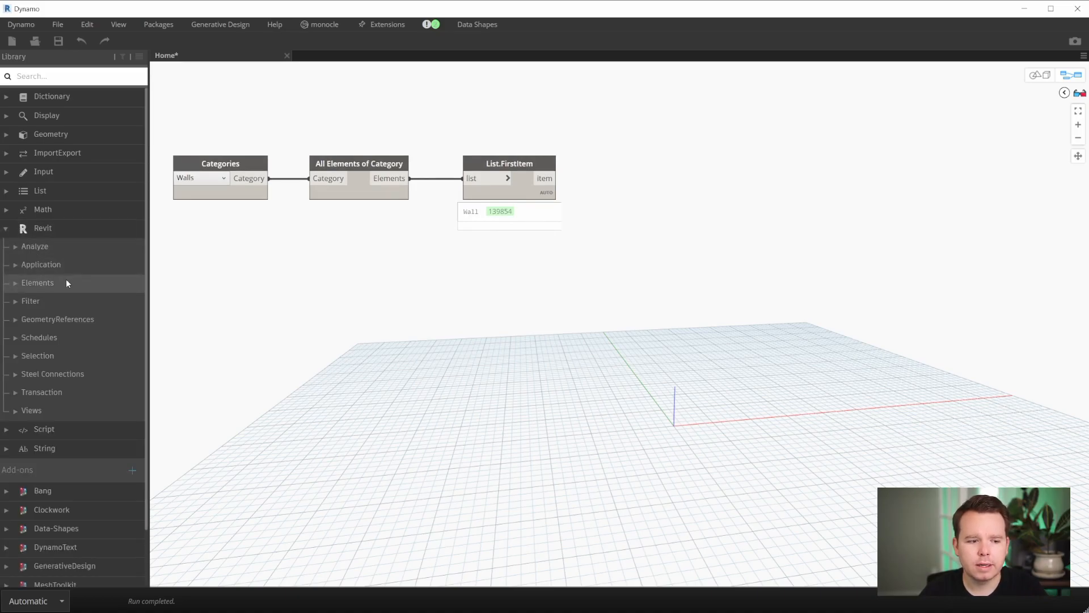
pyautogui.click(38, 282)
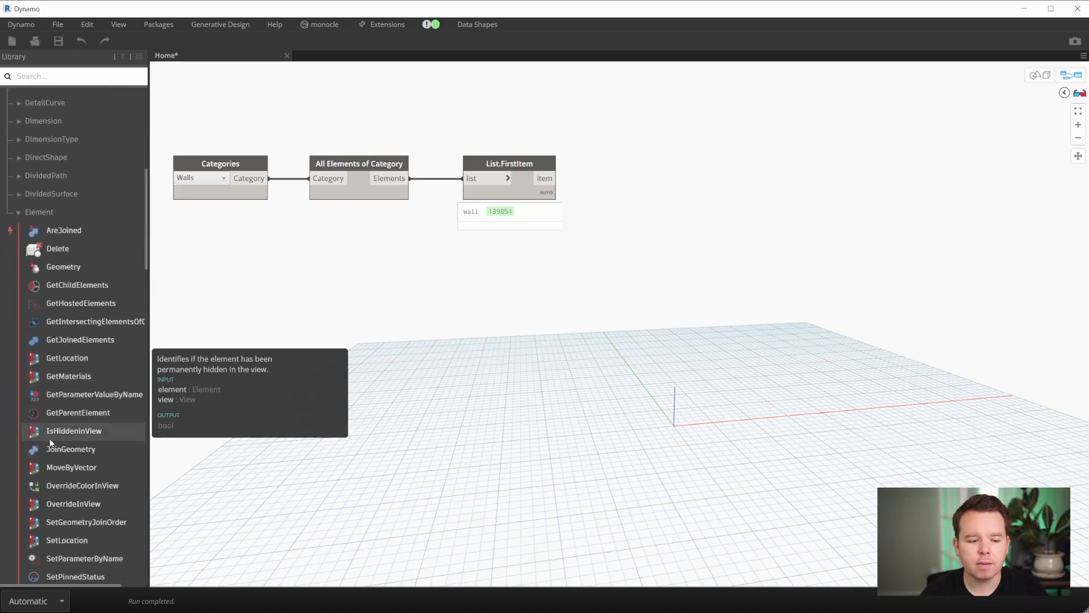
pyautogui.scroll(-3)
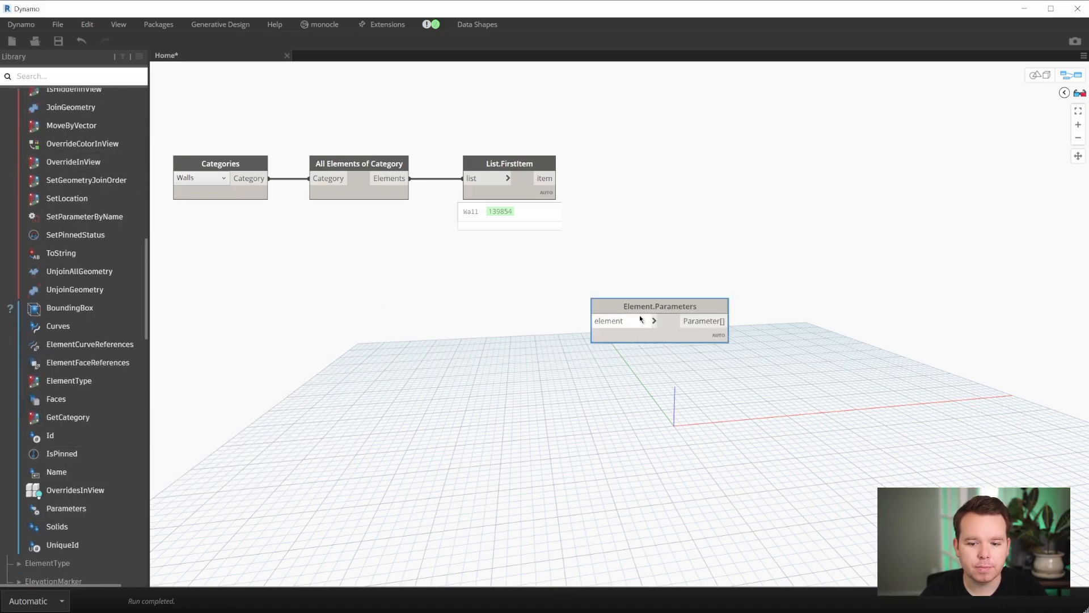
pyautogui.moveTo(659, 305); pyautogui.dragTo(682, 204)
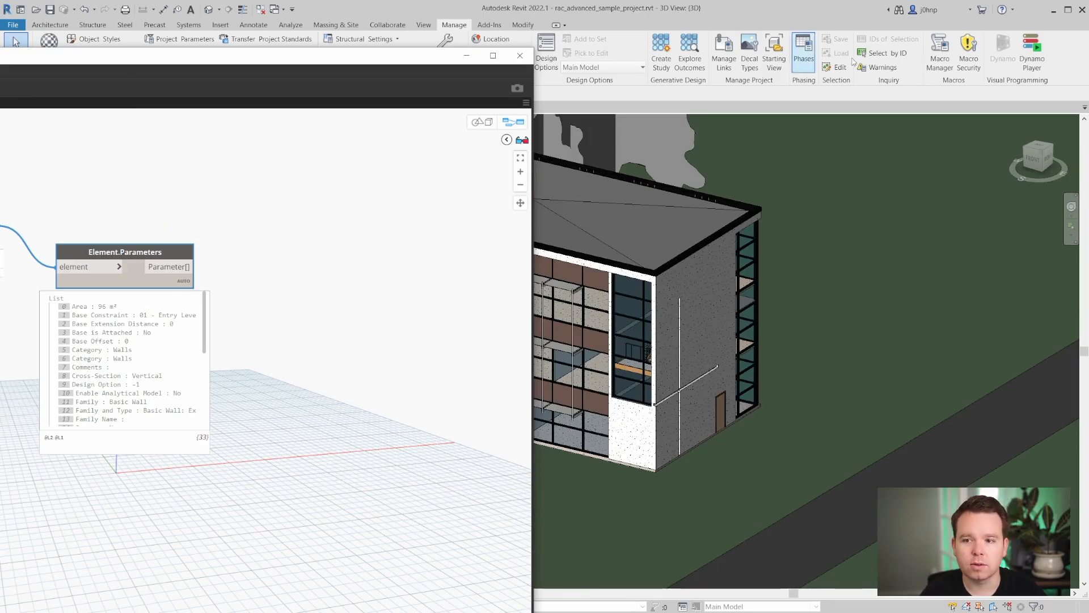
# Step: Select wall 139854 by ID to zoom to it, then clear the selection
pyautogui.click(888, 53)
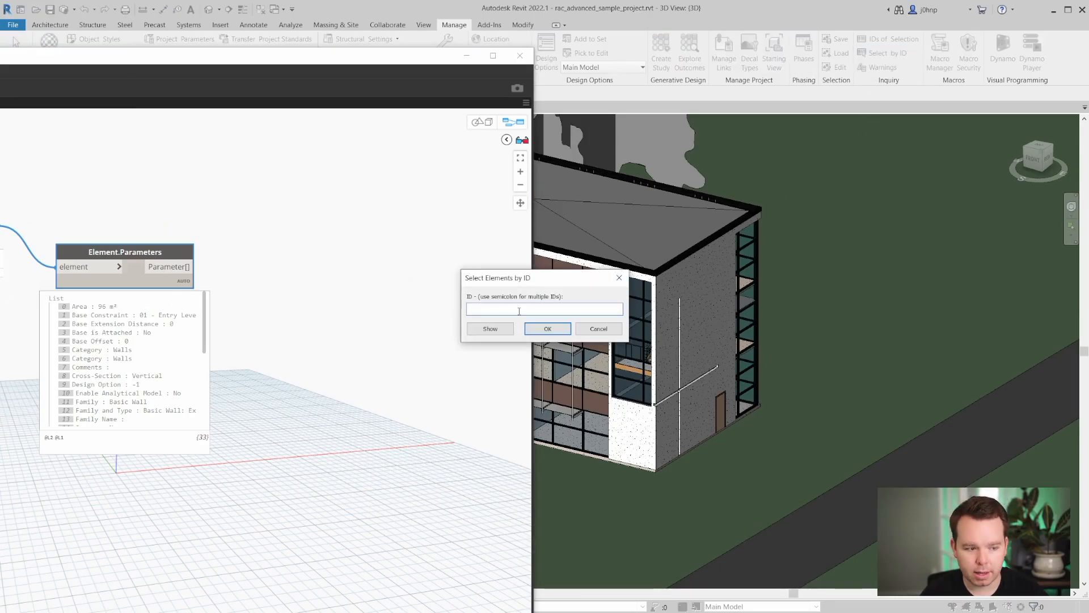
pyautogui.write('139')
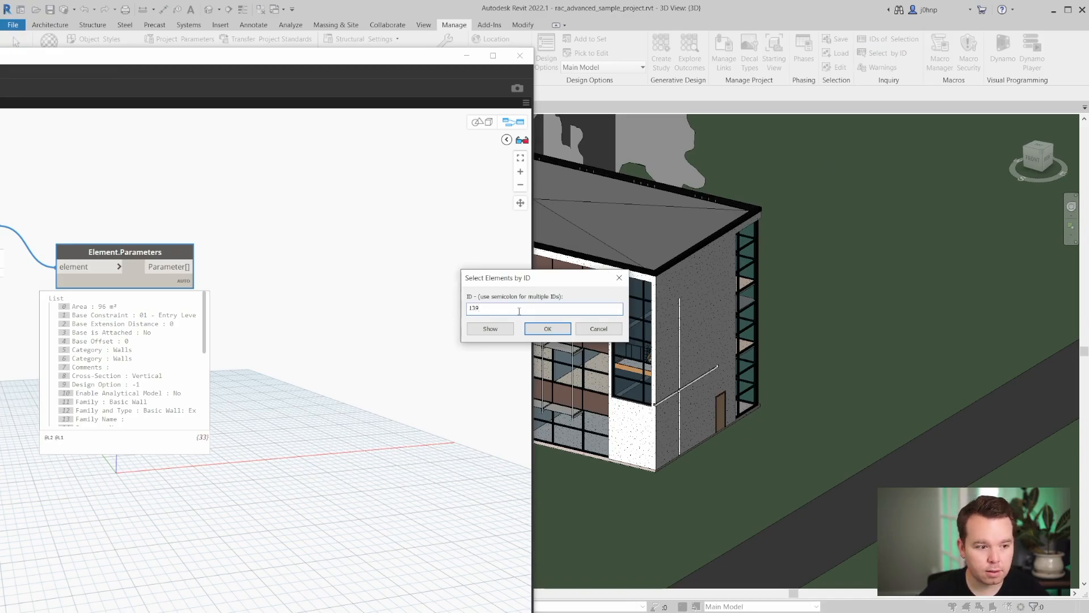
pyautogui.click(548, 328)
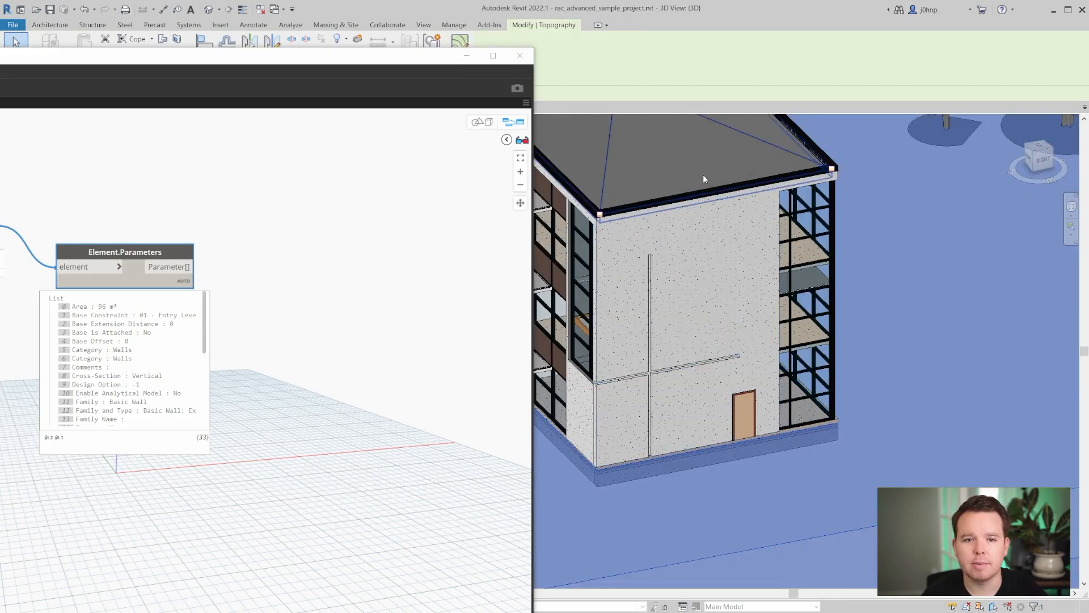
pyautogui.click(454, 25)
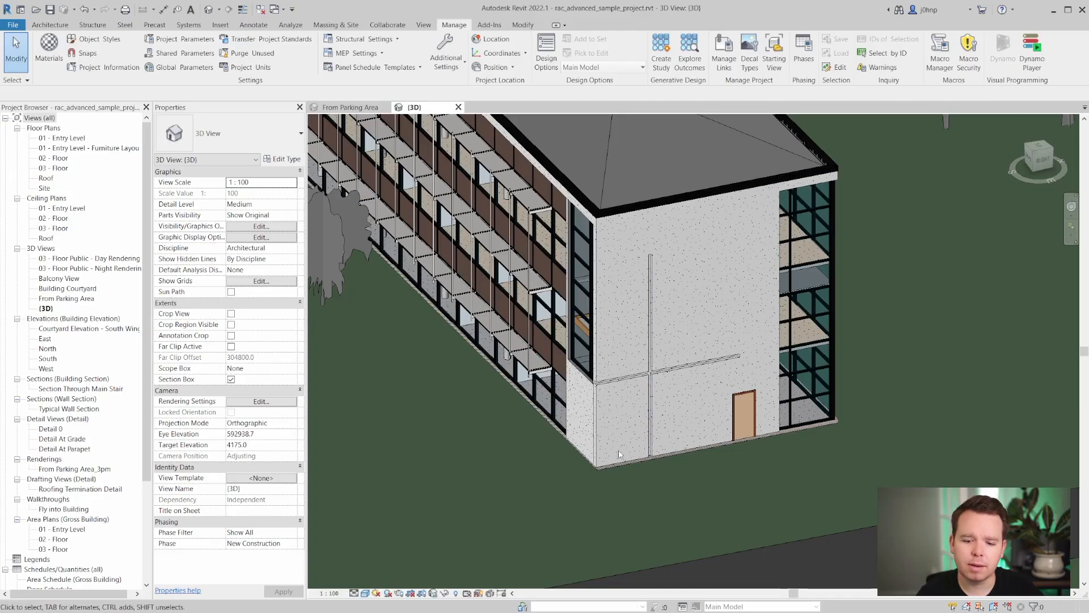
# Step: Select the wall with the door and open its Exterior - Insulation on Masonry type properties
pyautogui.click(687, 312)
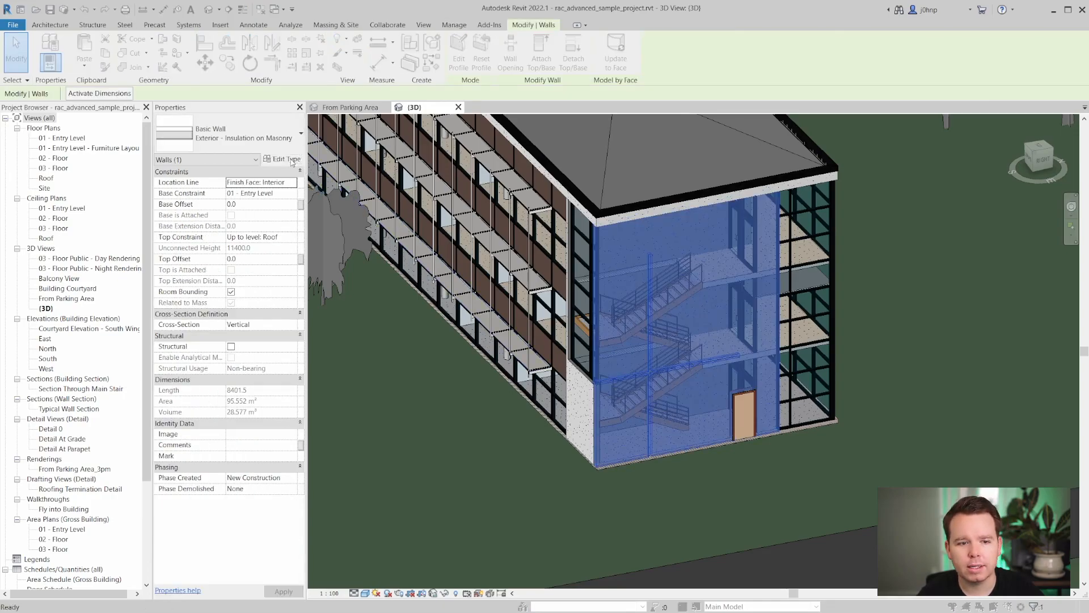
pyautogui.click(283, 159)
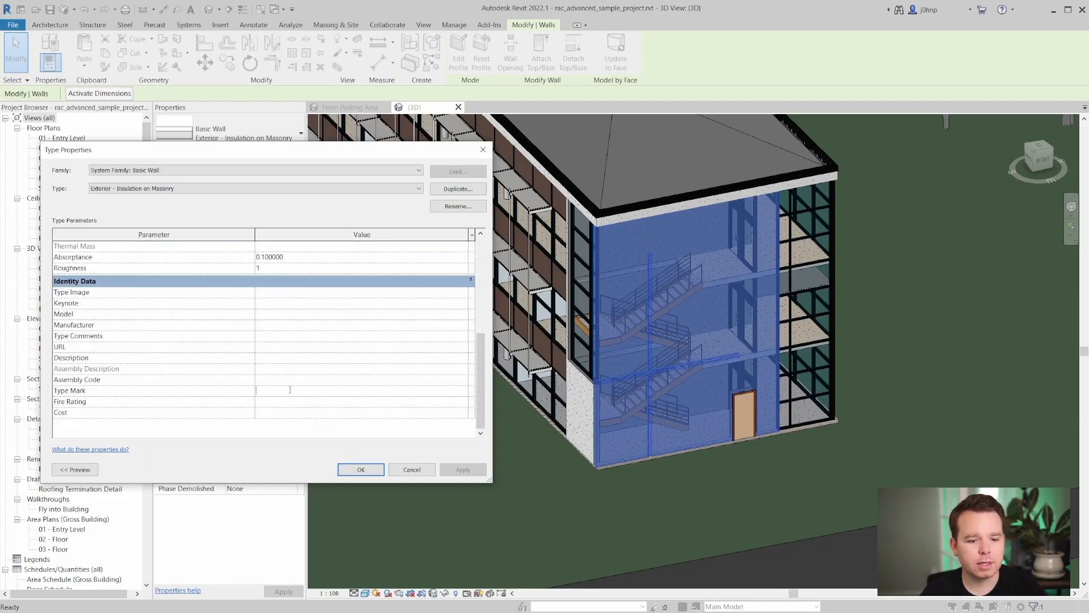
# Step: Enter Type Mark A1, dismiss the duplicate warning, then change it to ZZ and confirm
pyautogui.write('A')
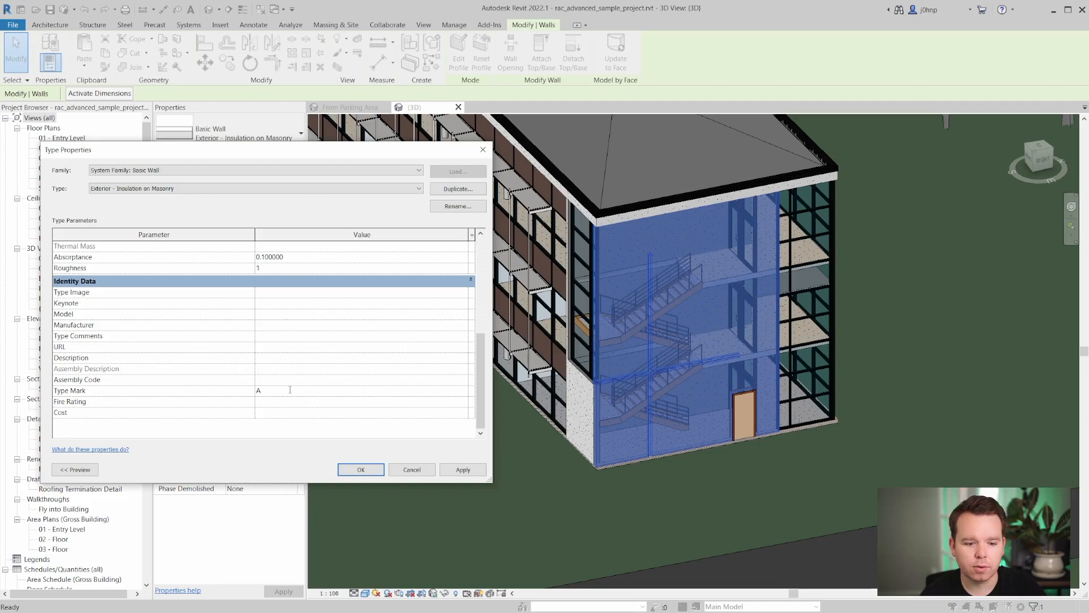
pyautogui.write('1')
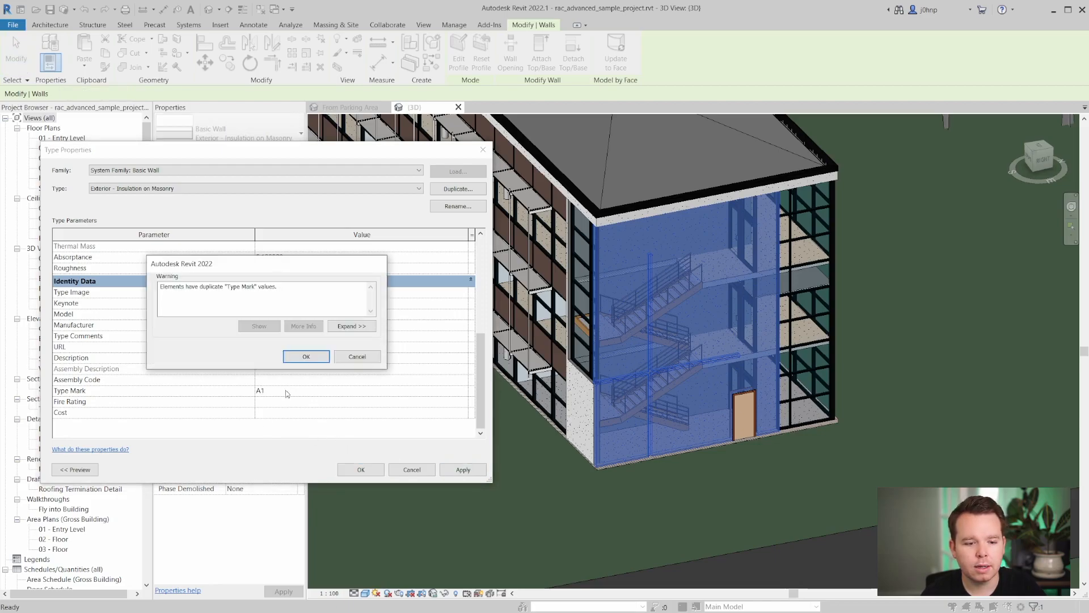
pyautogui.click(305, 357)
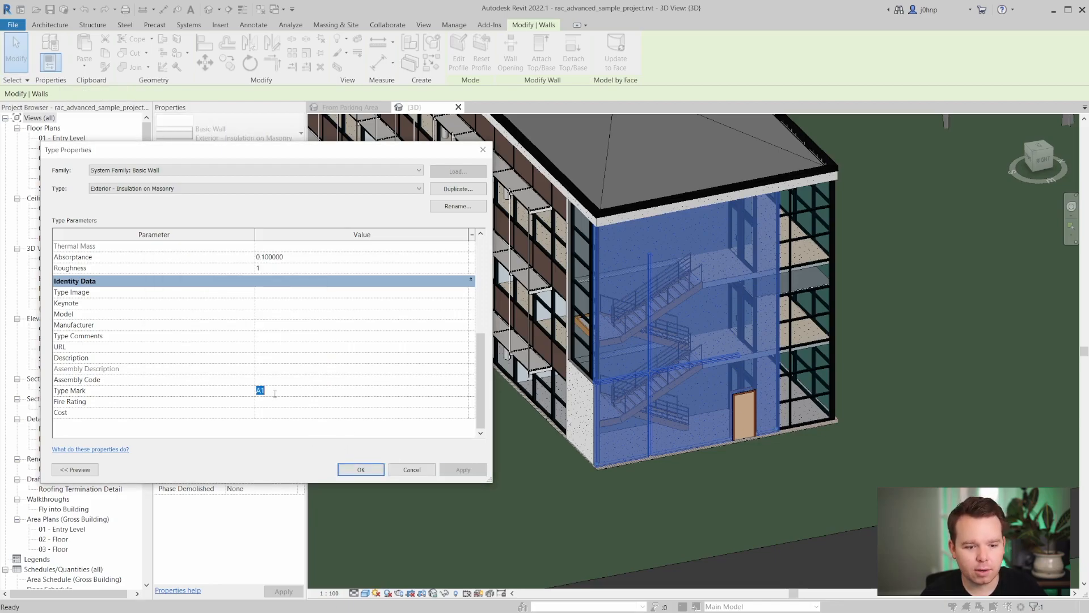
pyautogui.write('ZZ')
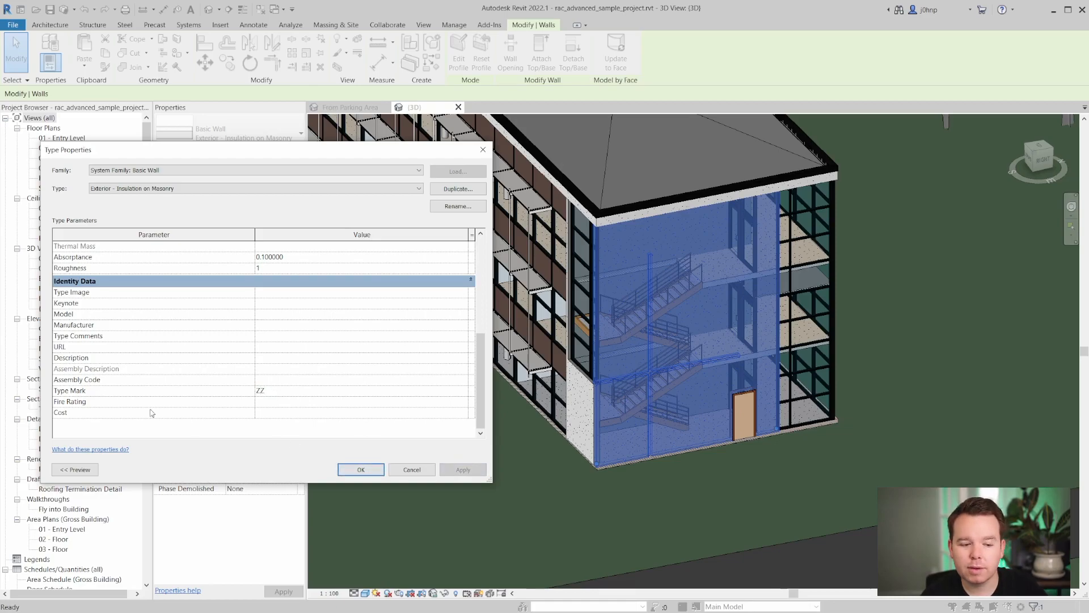
pyautogui.click(361, 469)
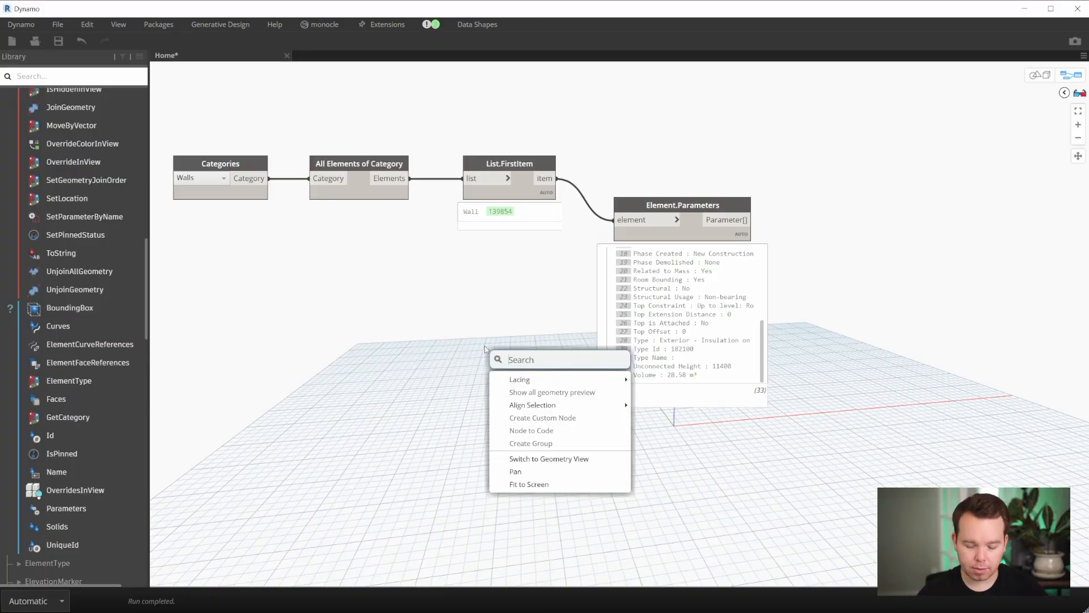
# Step: Add Element.GetParameterValueByName fed by List.FirstItem and a 'Type Mark' code block
pyautogui.write('getpar')
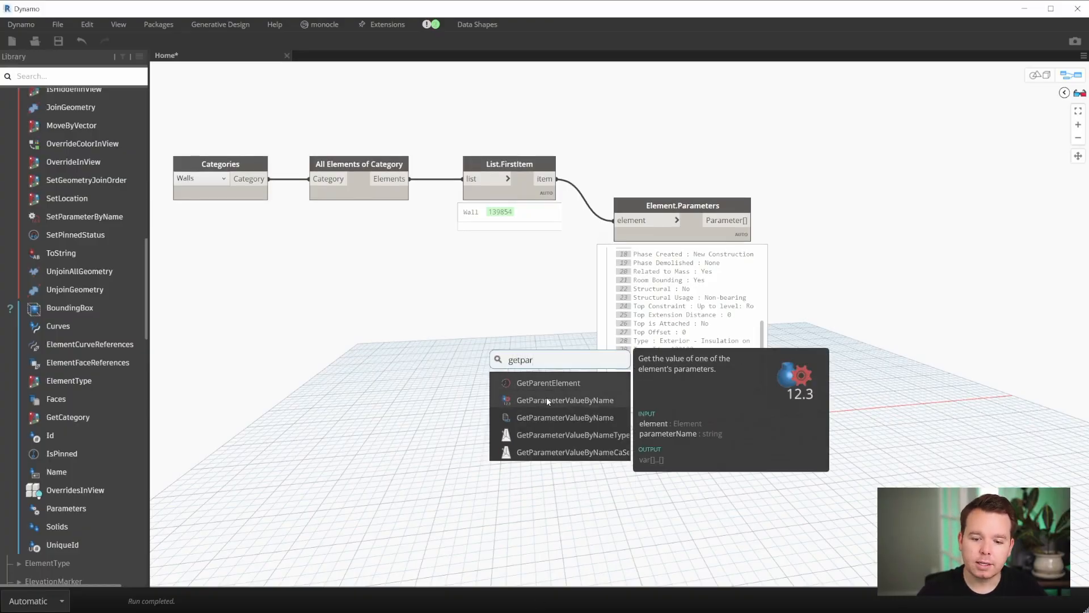
pyautogui.click(565, 400)
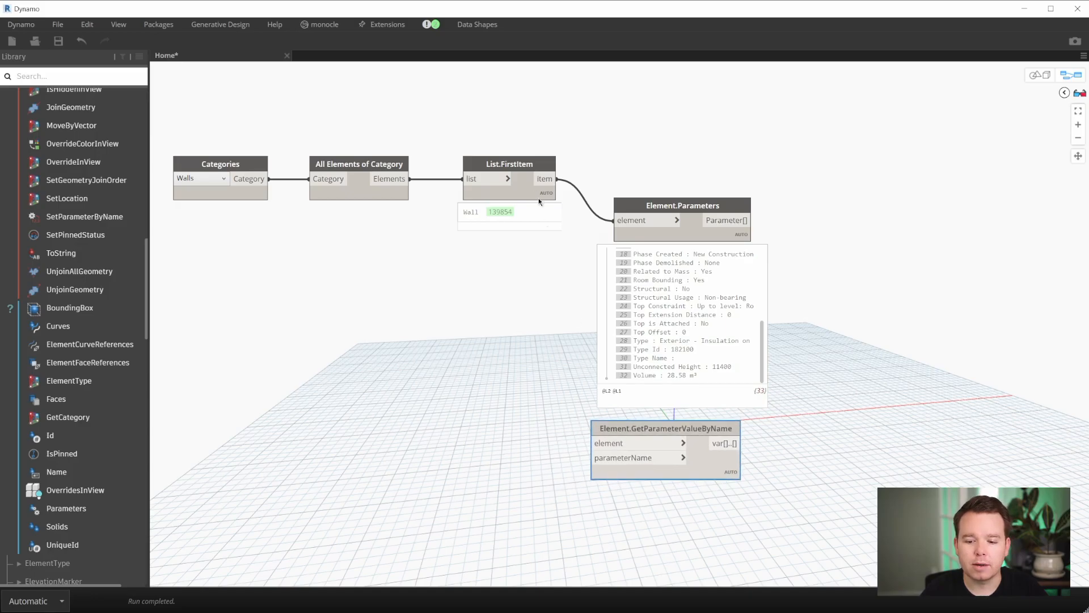
pyautogui.moveTo(560, 178); pyautogui.dragTo(597, 443)
pyautogui.write('"')
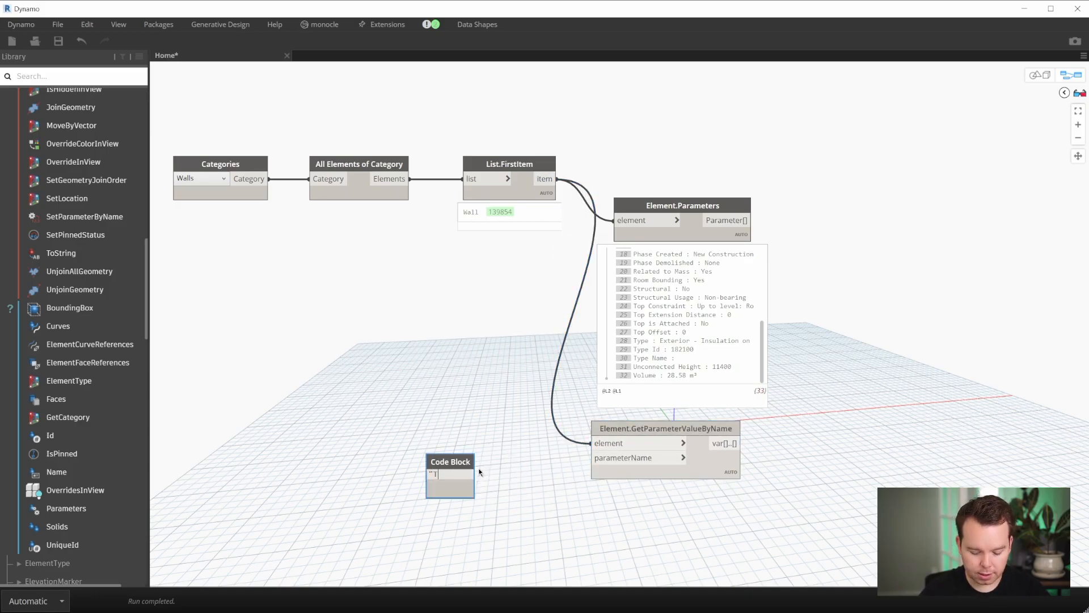
pyautogui.write('Type Mark";')
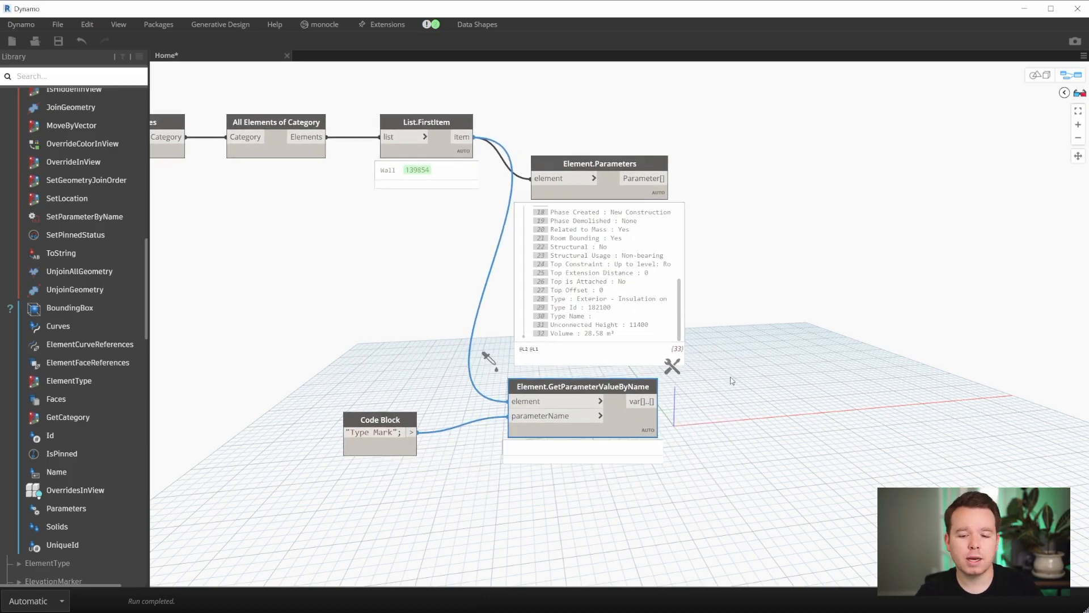
pyautogui.moveTo(380, 420); pyautogui.dragTo(429, 414)
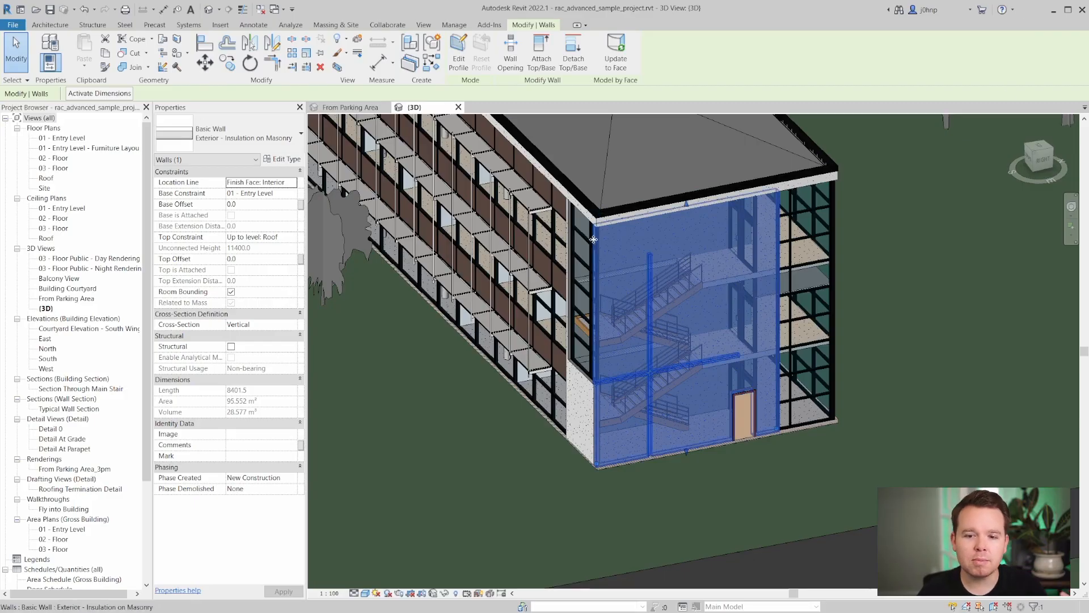
pyautogui.moveTo(283, 159)
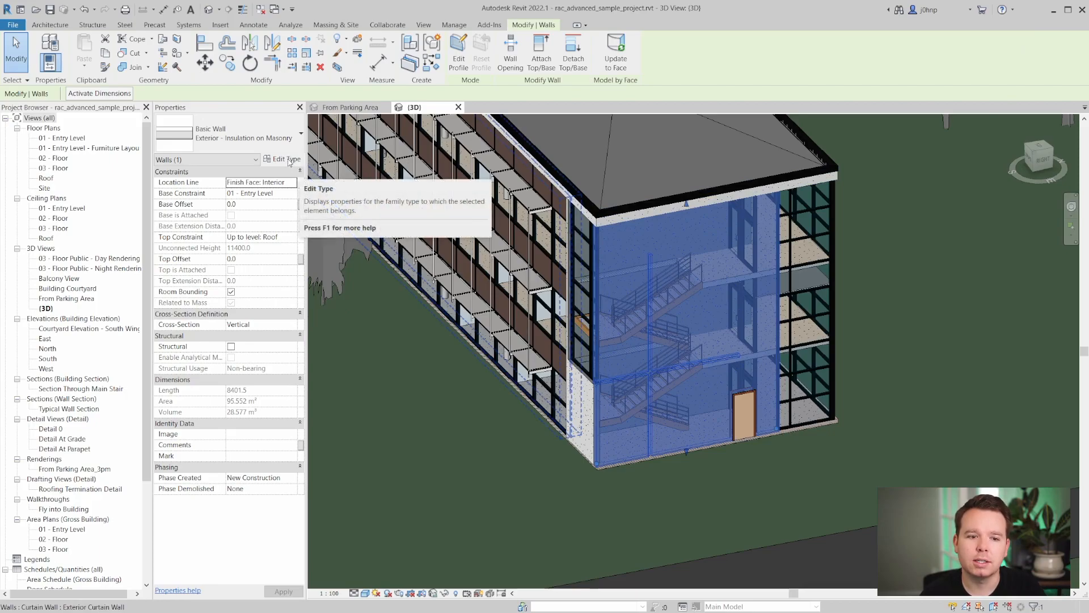
pyautogui.click(284, 159)
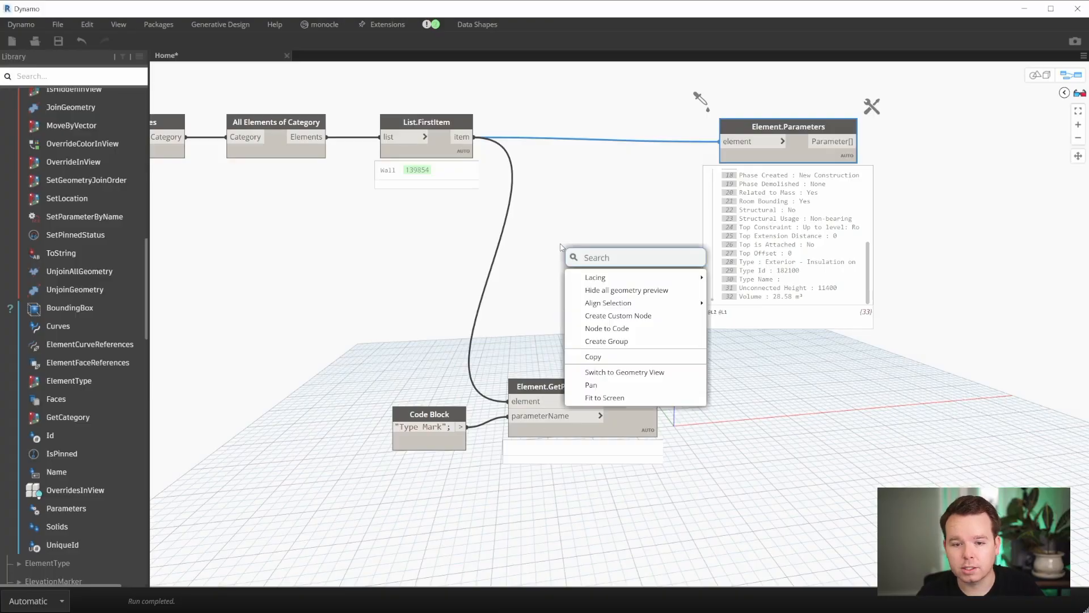
# Step: Insert Element.ElementType after List.FirstItem and wire it into GetParameterValueByName, returning ZZ
pyautogui.write('elementtype')
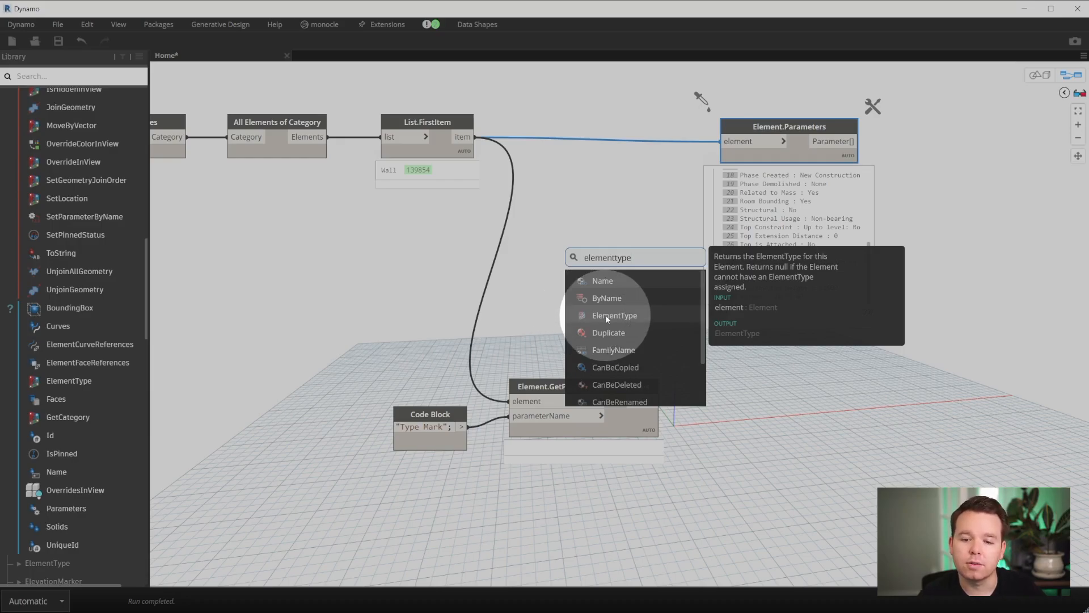
pyautogui.click(614, 314)
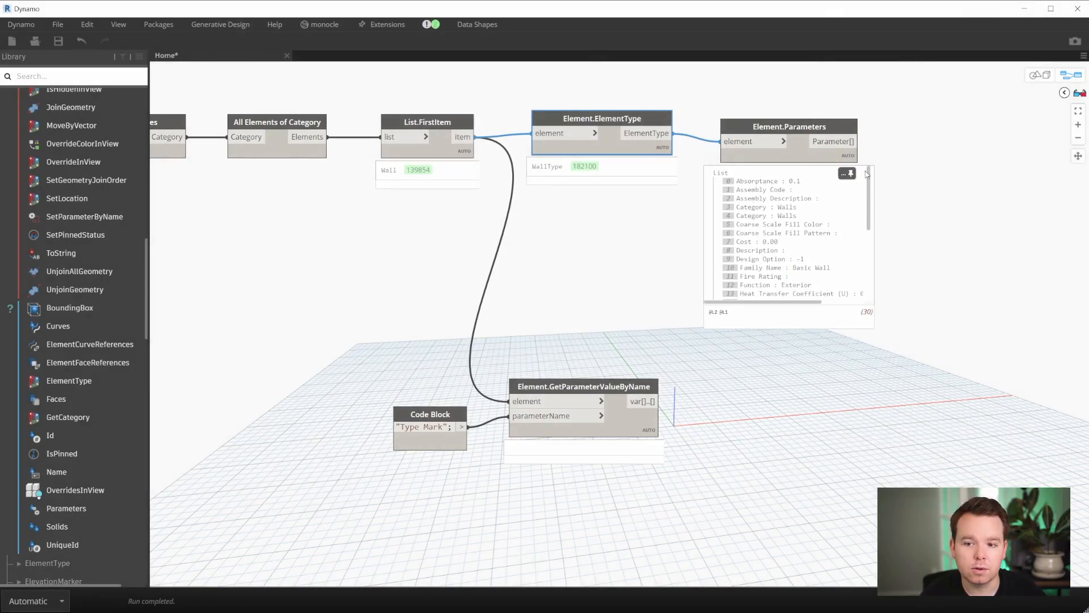
pyautogui.scroll(-3)
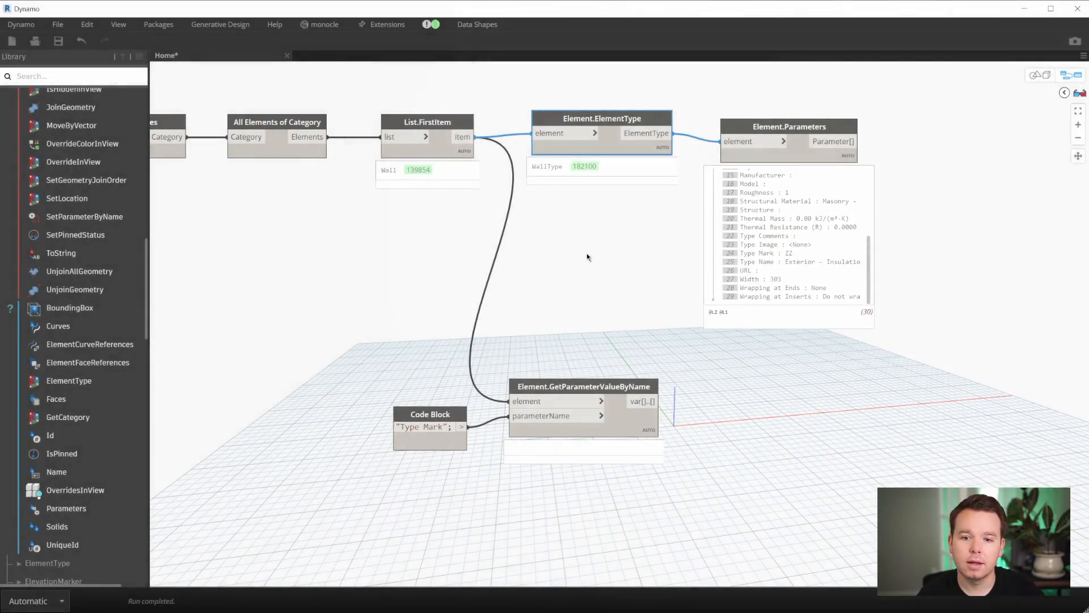
pyautogui.moveTo(677, 133); pyautogui.dragTo(542, 401)
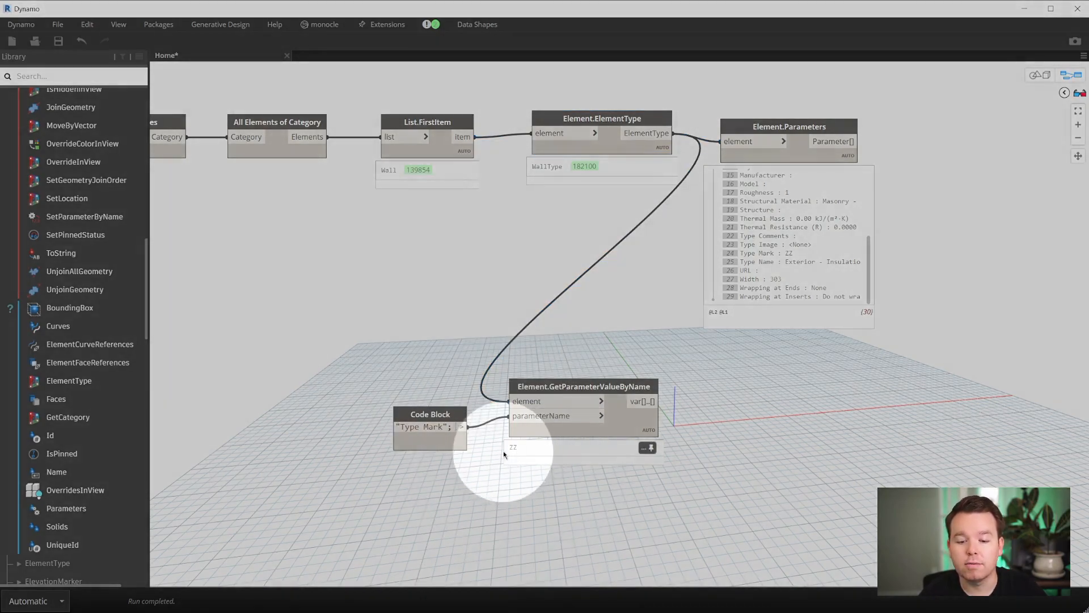
pyautogui.moveTo(581, 344)
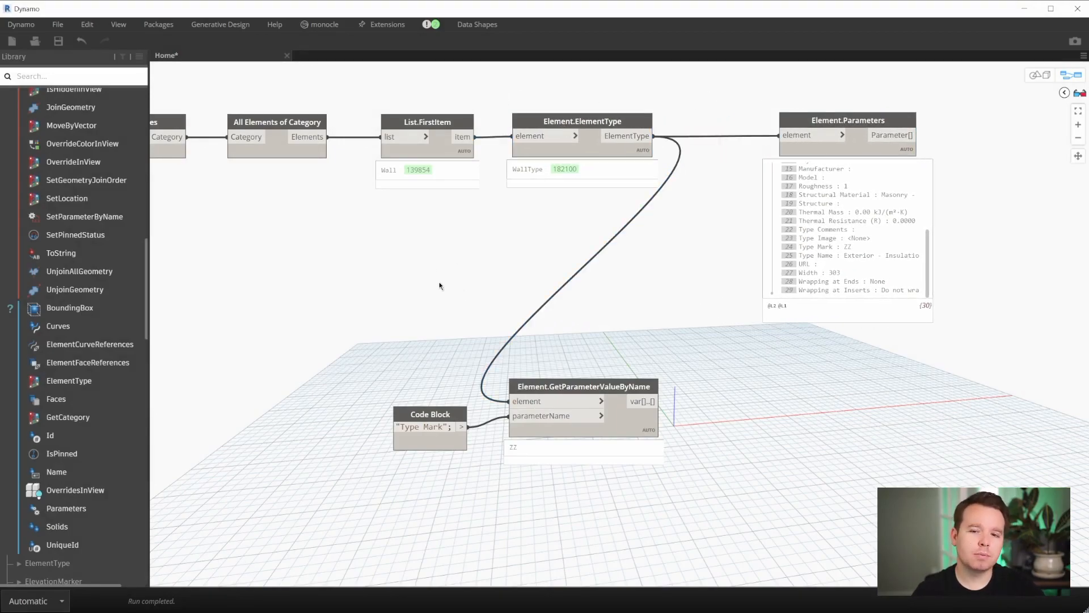
# Step: Move the code block and value node rightward and start editing the parameter name text
pyautogui.moveTo(584, 385); pyautogui.dragTo(761, 378)
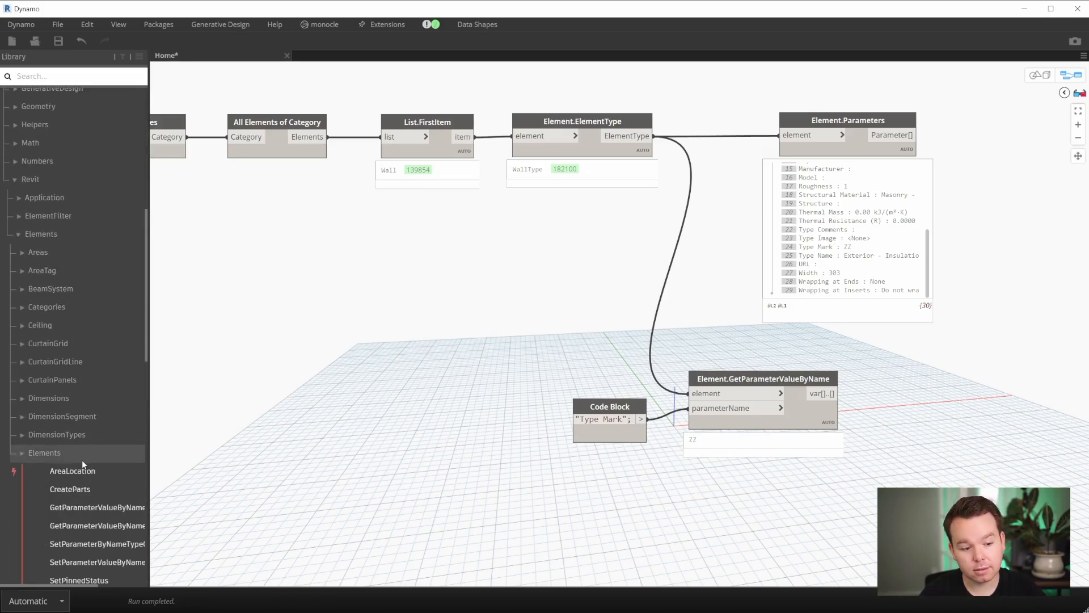
pyautogui.scroll(-3)
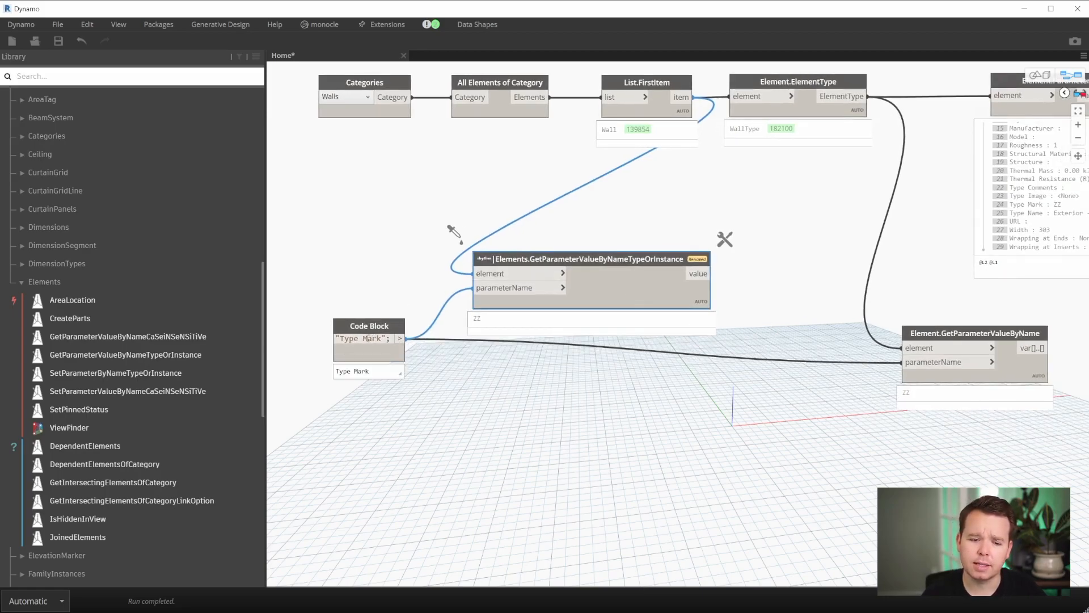
pyautogui.doubleClick(361, 338)
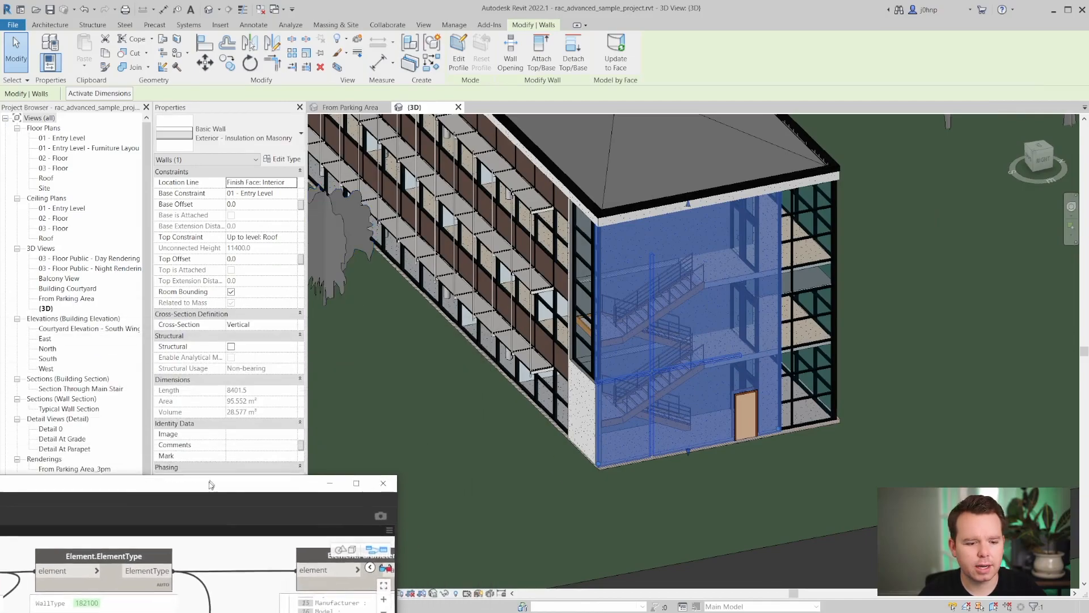
# Step: Enter 'this is a comment' in the masonry wall's instance Comments field
pyautogui.write('t')
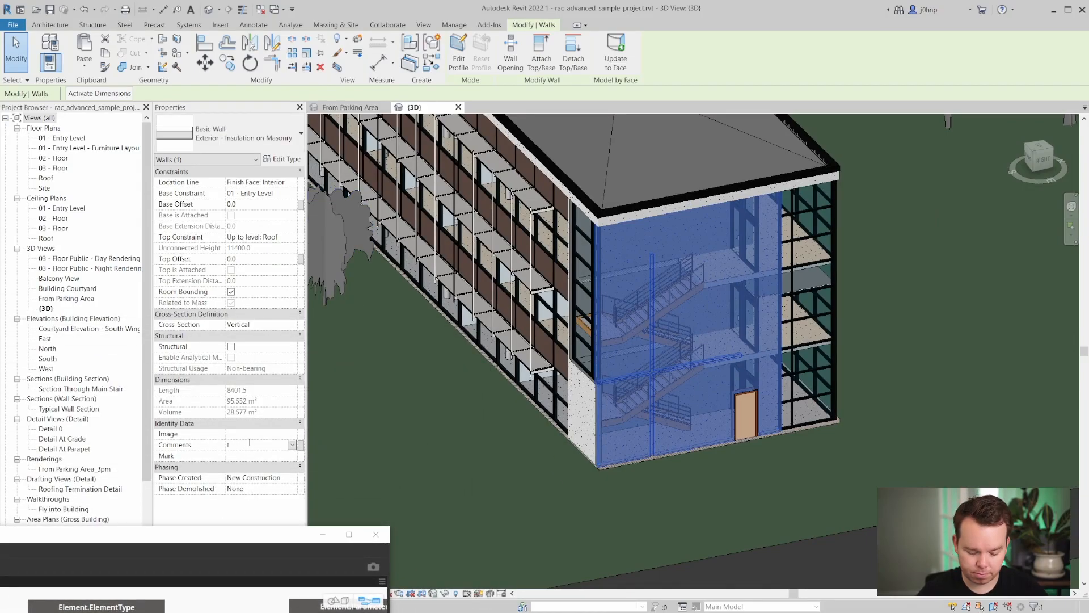
pyautogui.write('his is a comm')
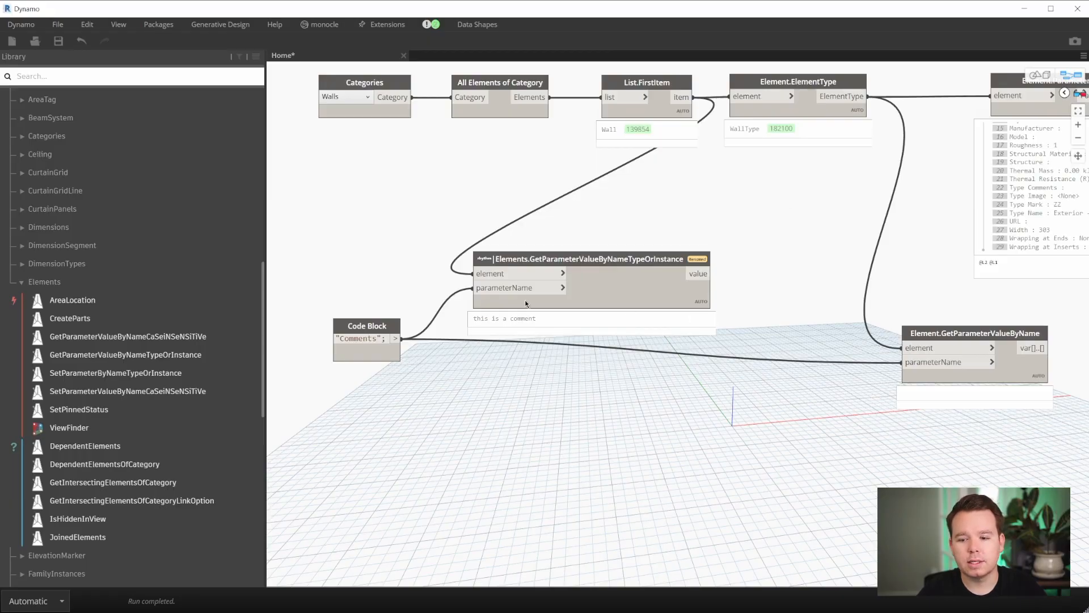
pyautogui.moveTo(393, 323)
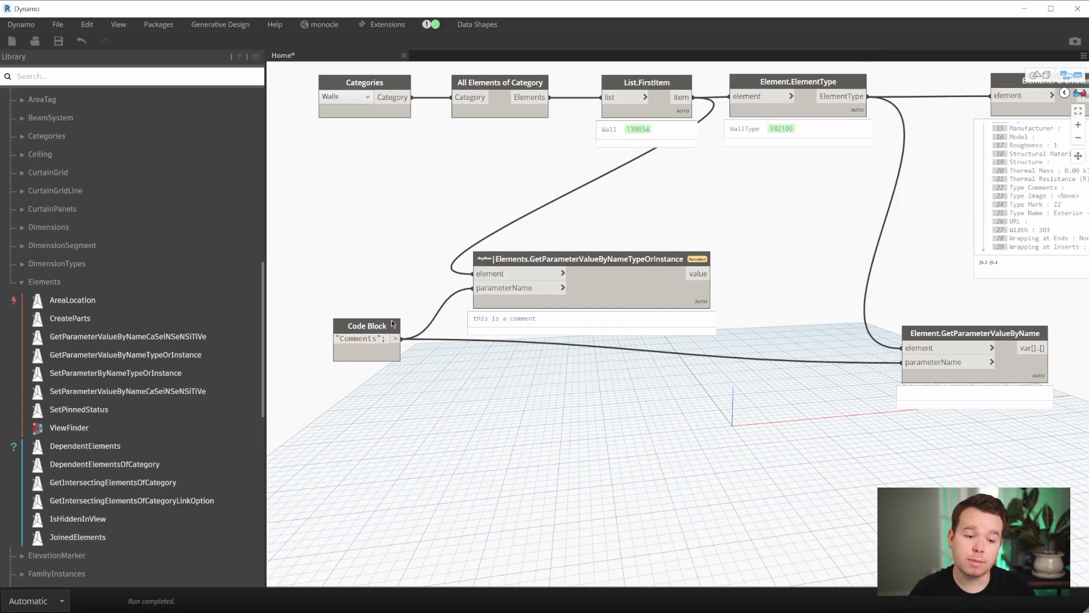
# Step: Retype the code block's parameter name as 'Type Mark' so both nodes show ZZ
pyautogui.write('Type Mark";')
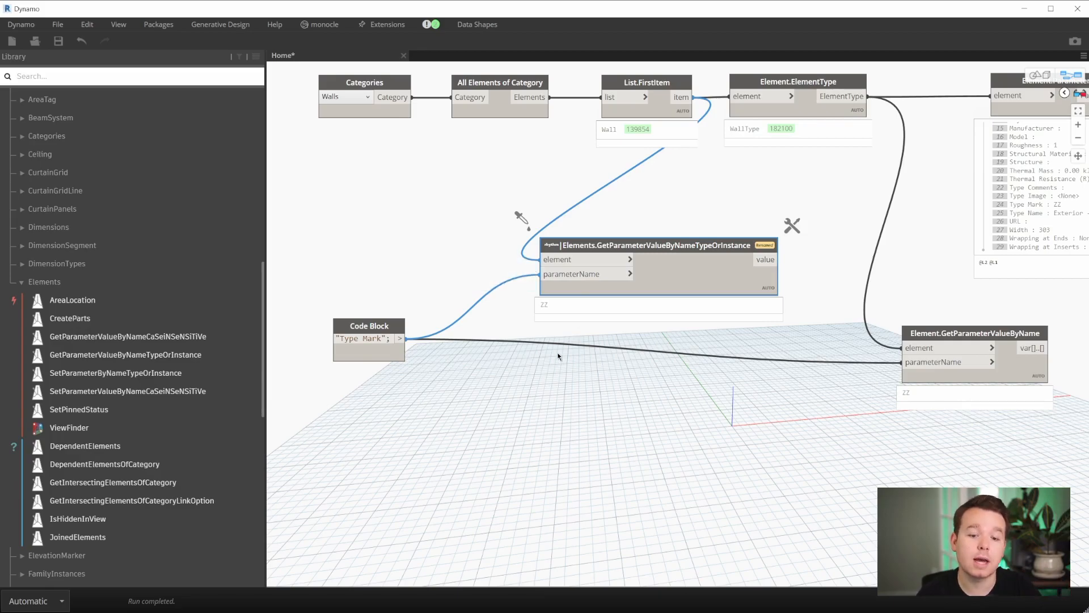
pyautogui.moveTo(432, 359)
pyautogui.write('"ZZZZZZ')
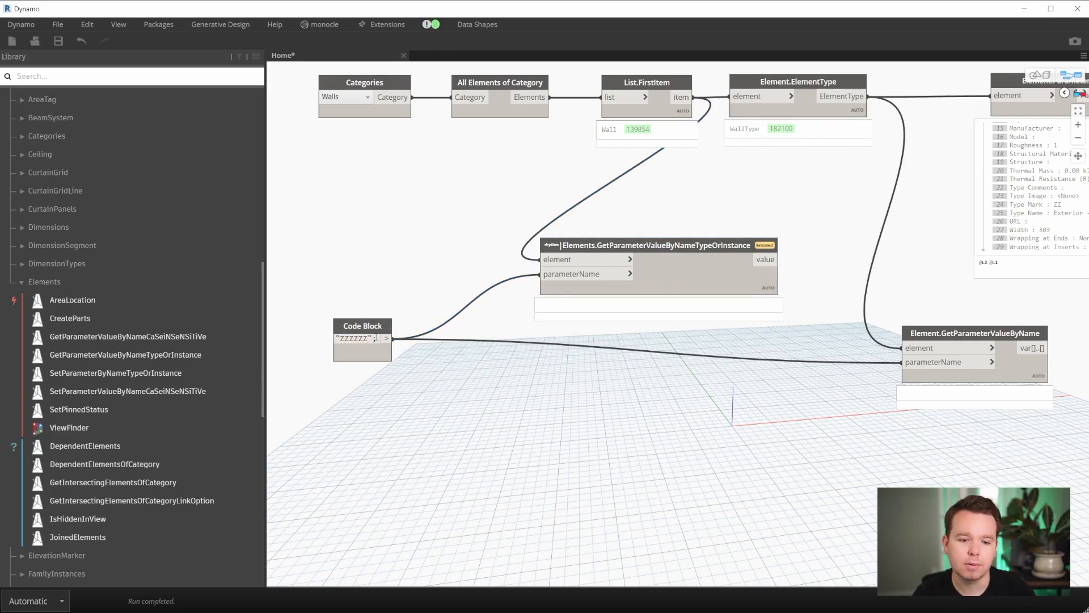
pyautogui.write('Type Mark";')
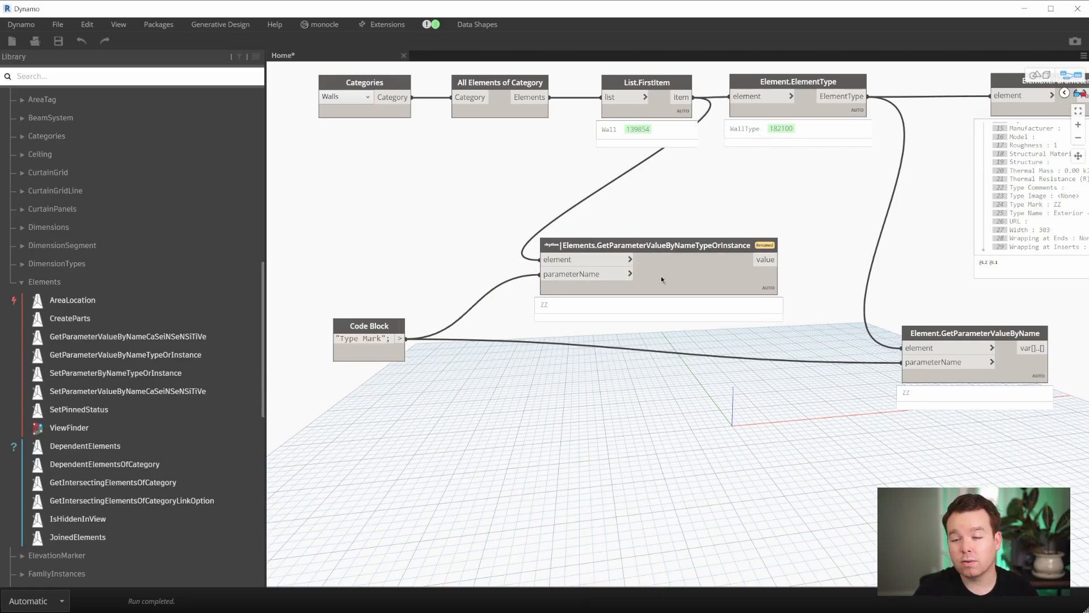
pyautogui.moveTo(681, 278)
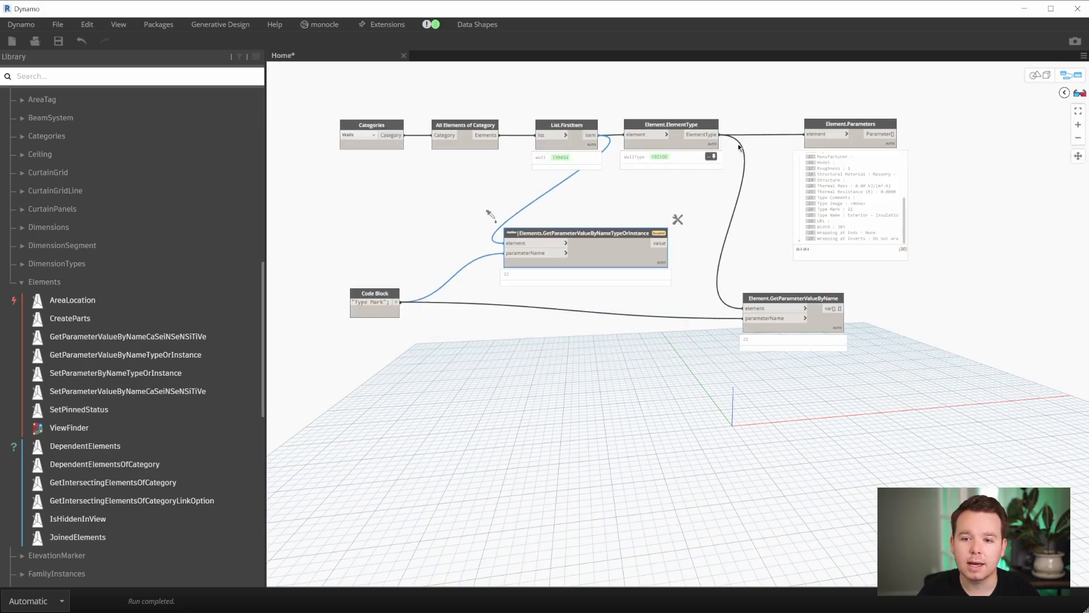
# Step: Place Element.ElementType beside the value node and shift the Type Mark code block left
pyautogui.moveTo(671, 124); pyautogui.dragTo(694, 284)
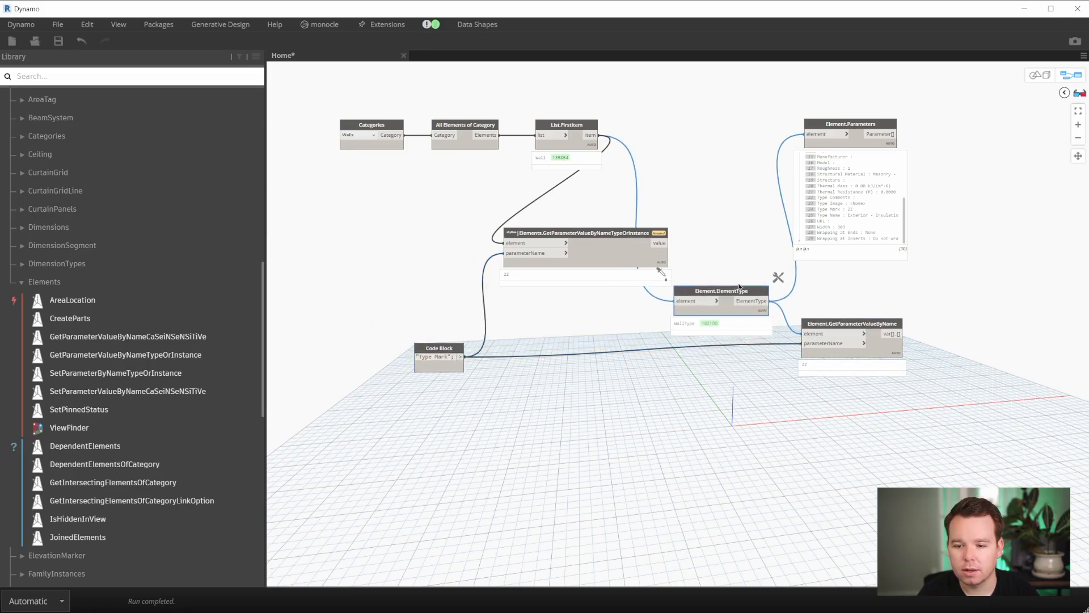
pyautogui.moveTo(579, 233); pyautogui.dragTo(499, 236)
pyautogui.write('Control')
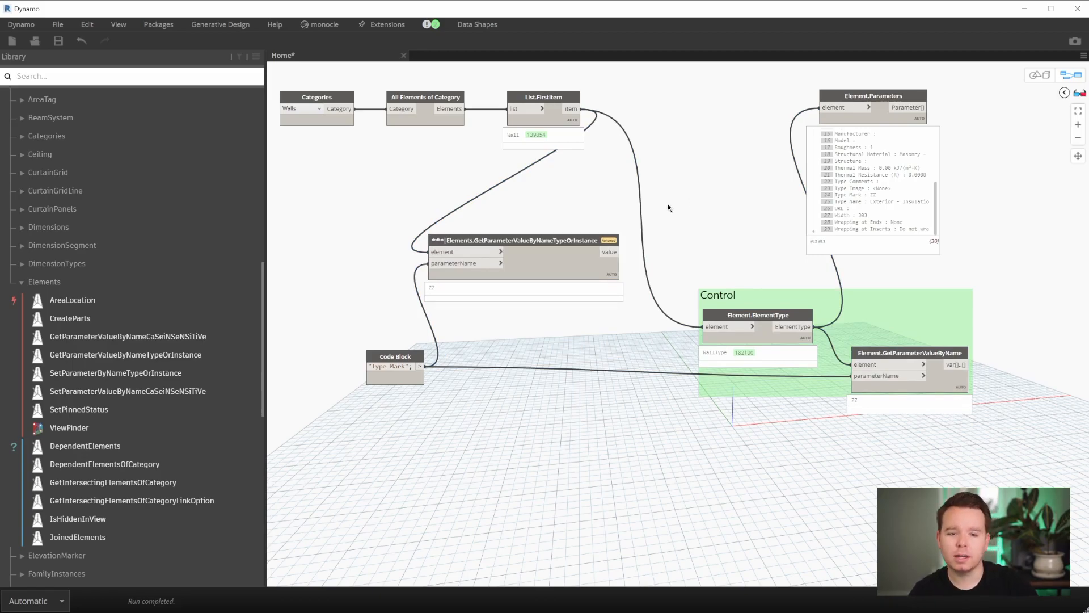
pyautogui.moveTo(718, 381)
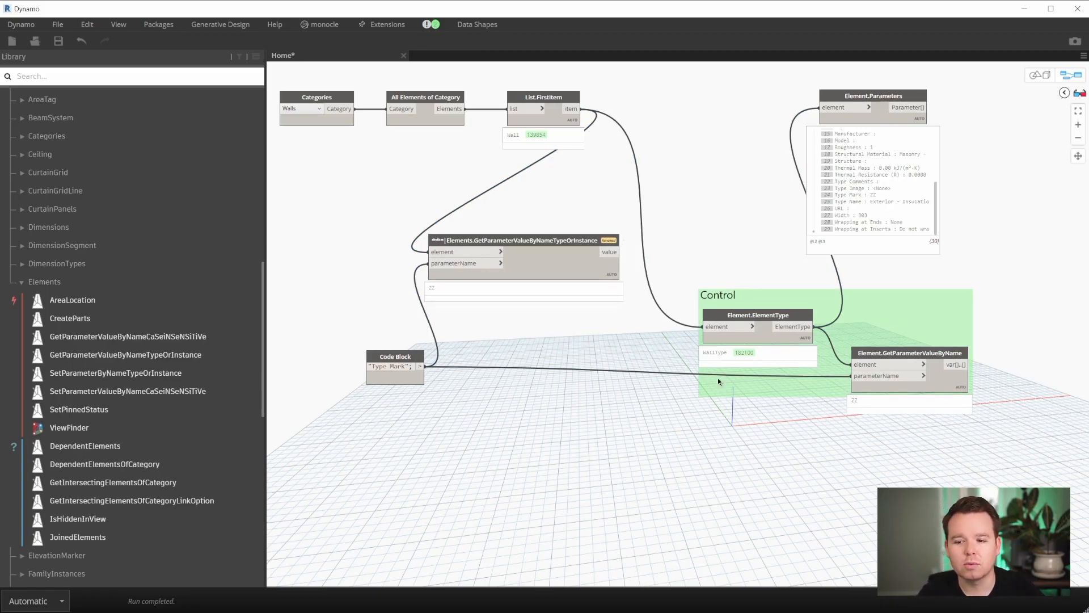
pyautogui.moveTo(555, 257)
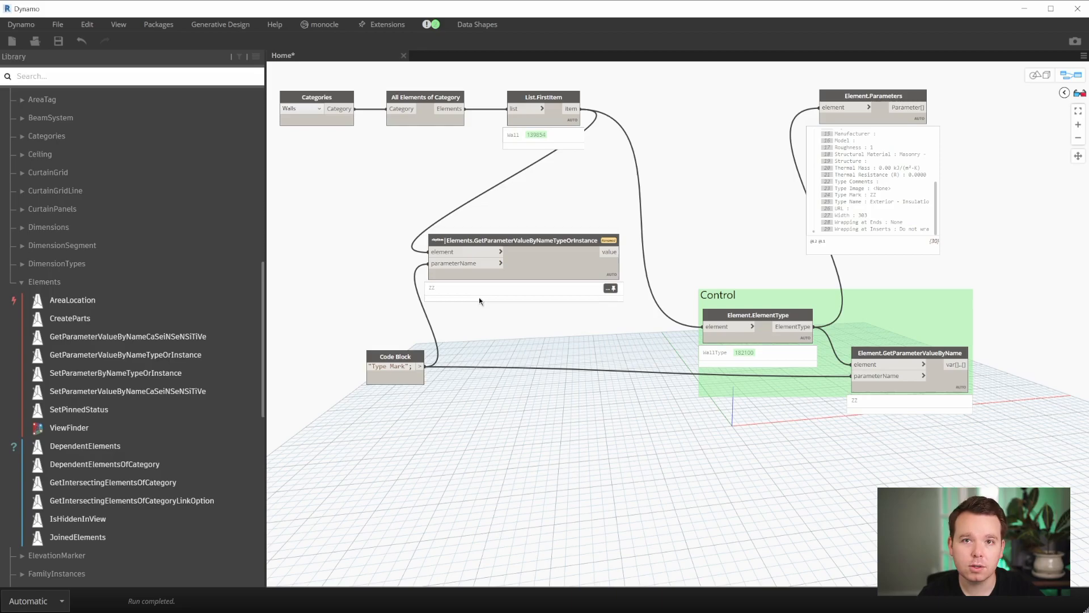
pyautogui.moveTo(554, 245)
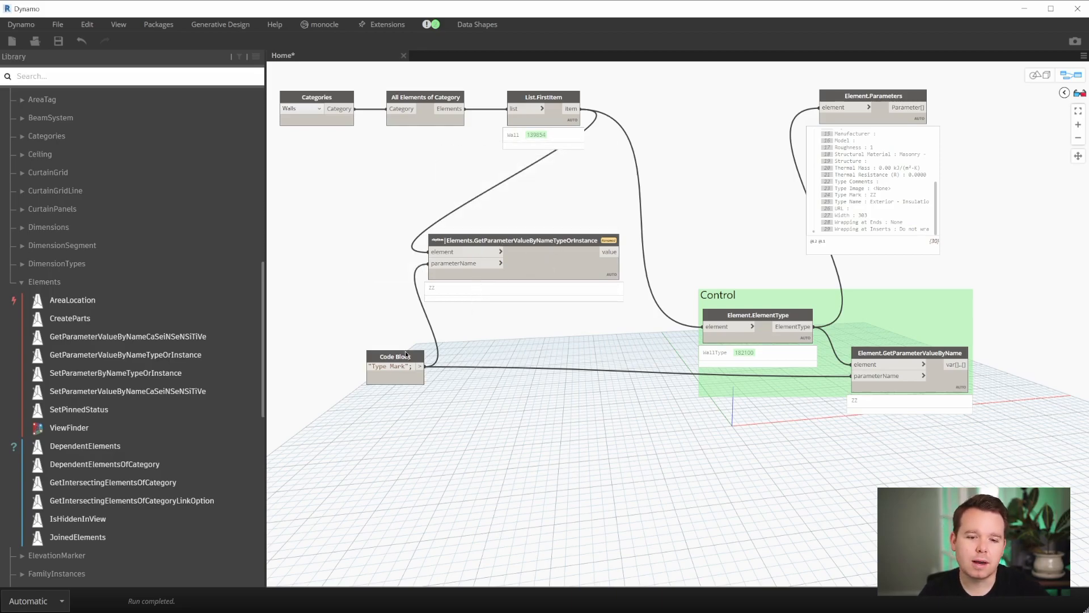
pyautogui.moveTo(395, 356); pyautogui.dragTo(316, 338)
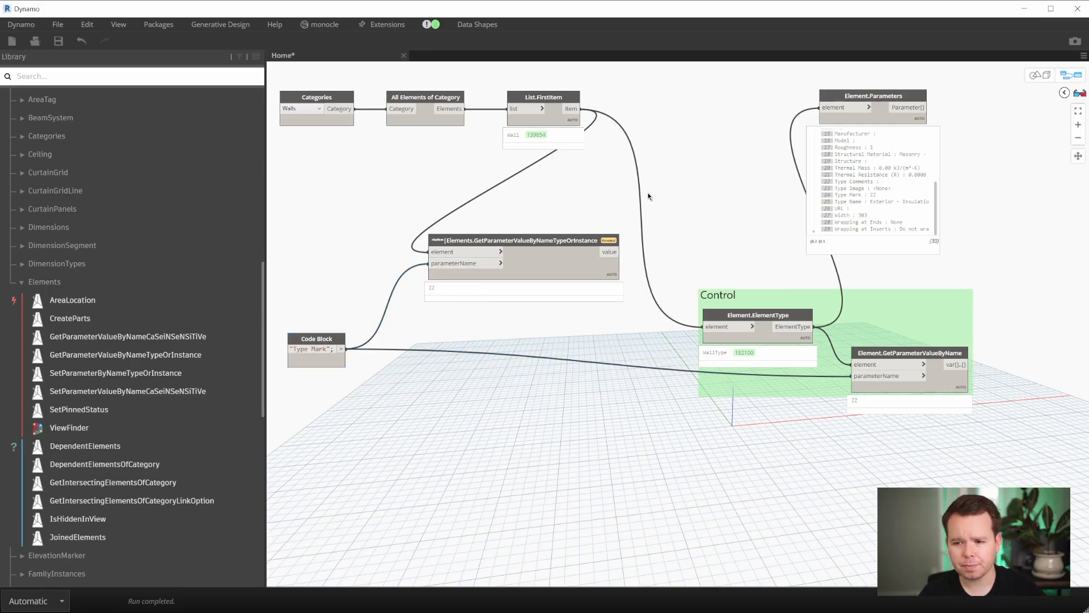
pyautogui.moveTo(661, 201)
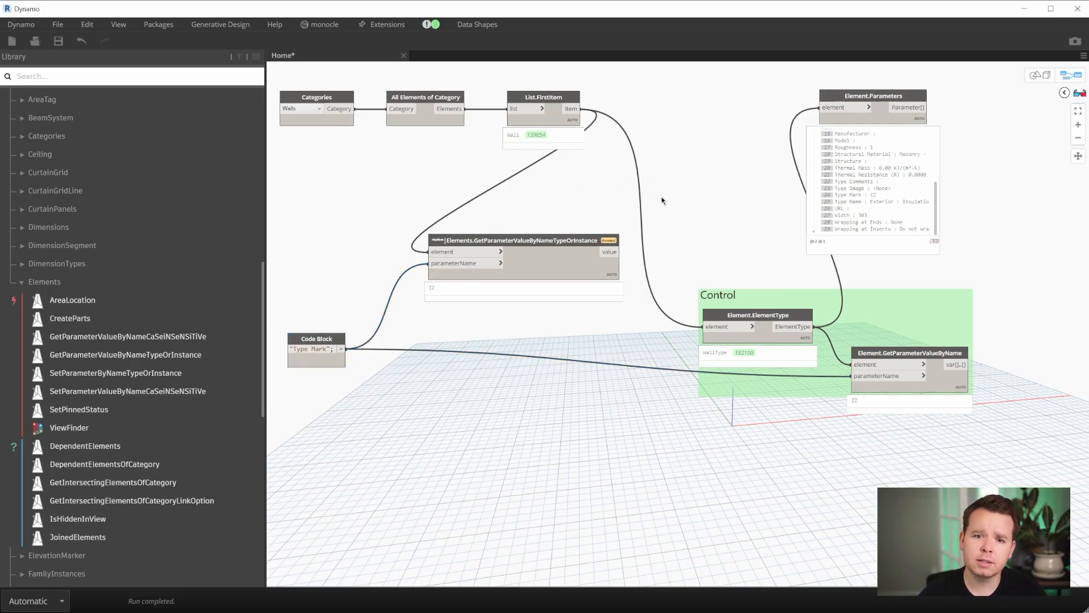